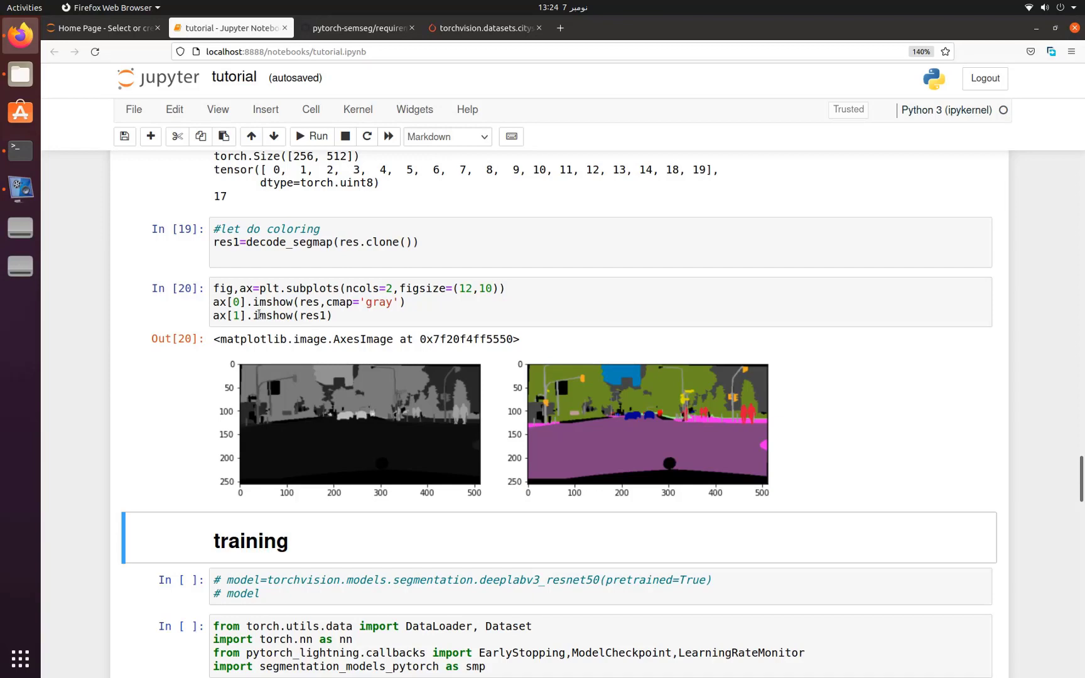
Open qubvel/segmentation_models.pytorch from the search results and review the README's Encoders list.
scroll(down, 3)
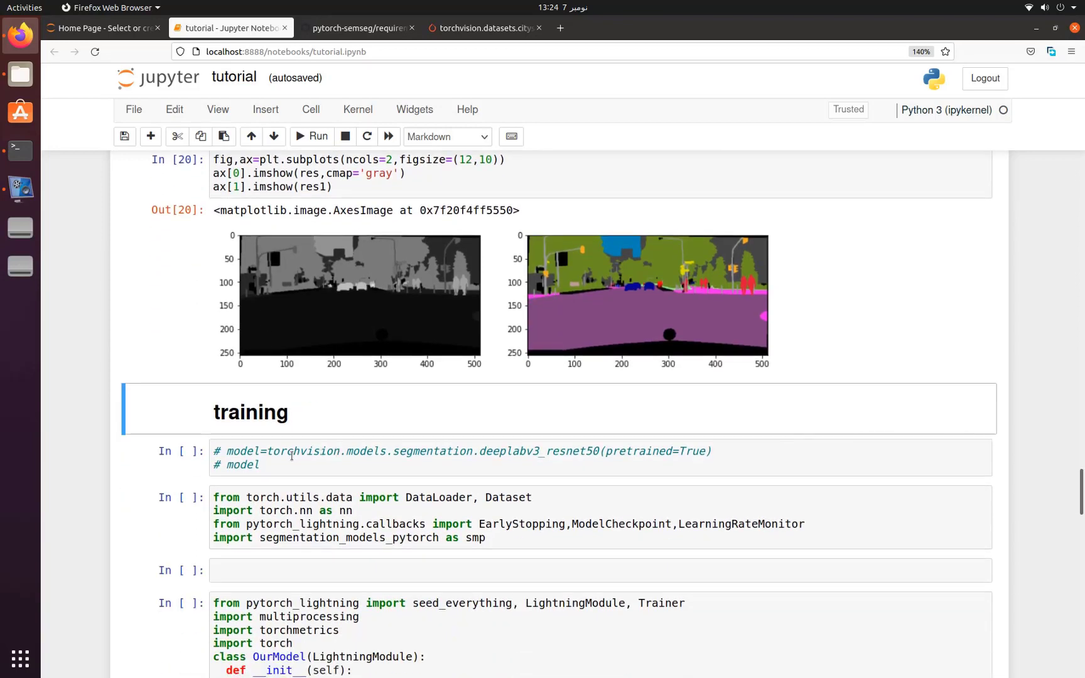
scroll(down, 3)
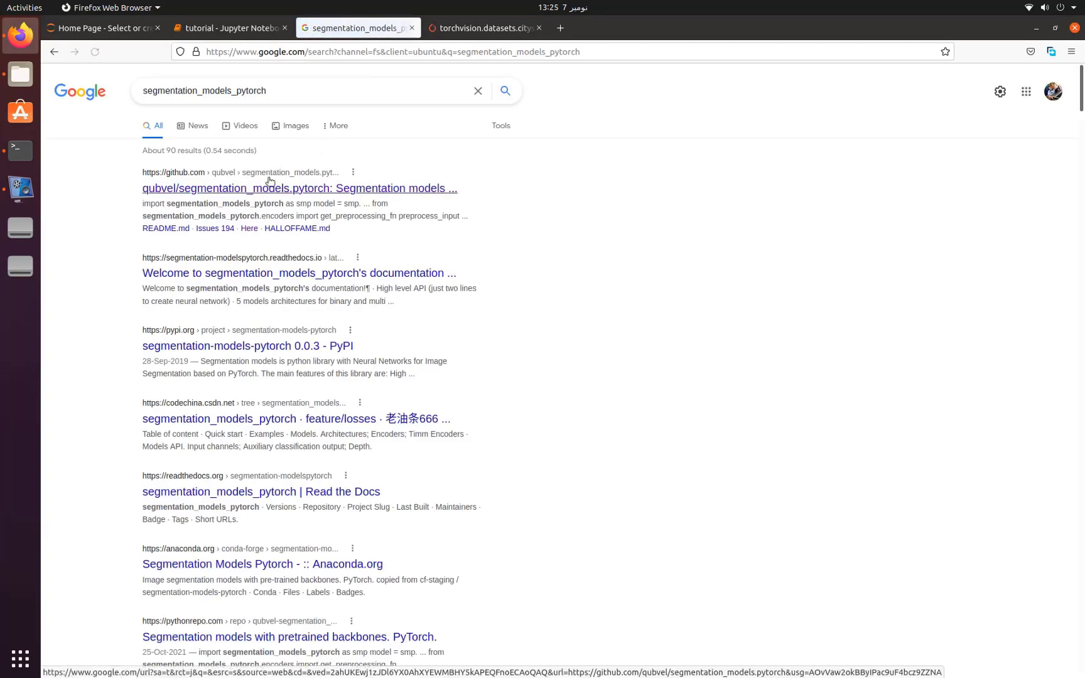
click(297, 187)
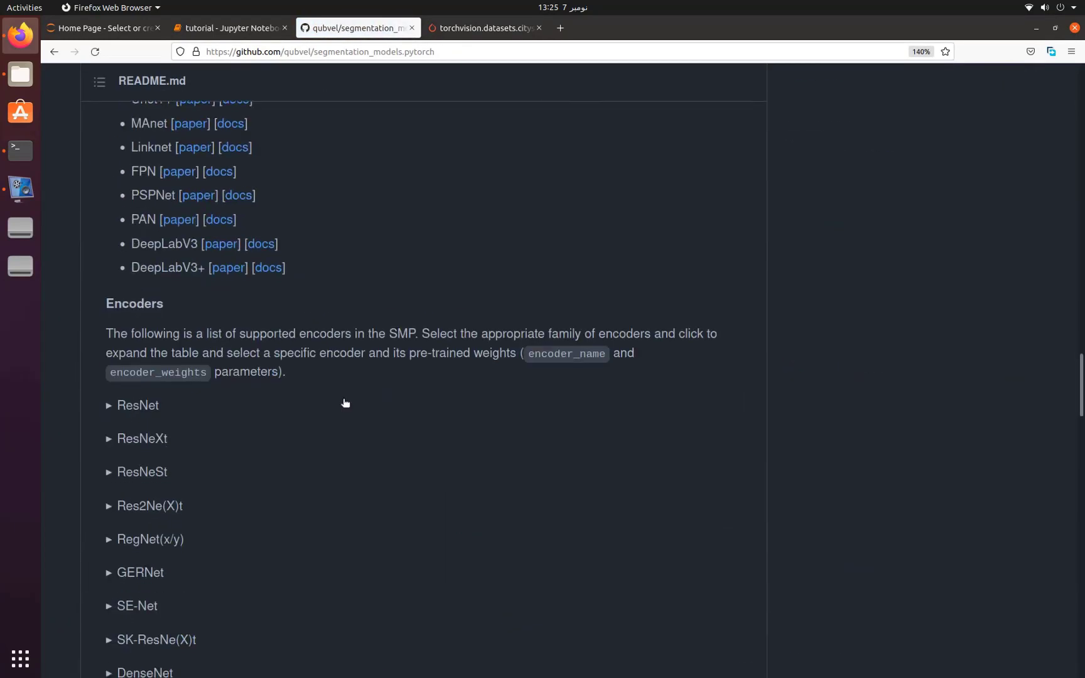
scroll(down, 3)
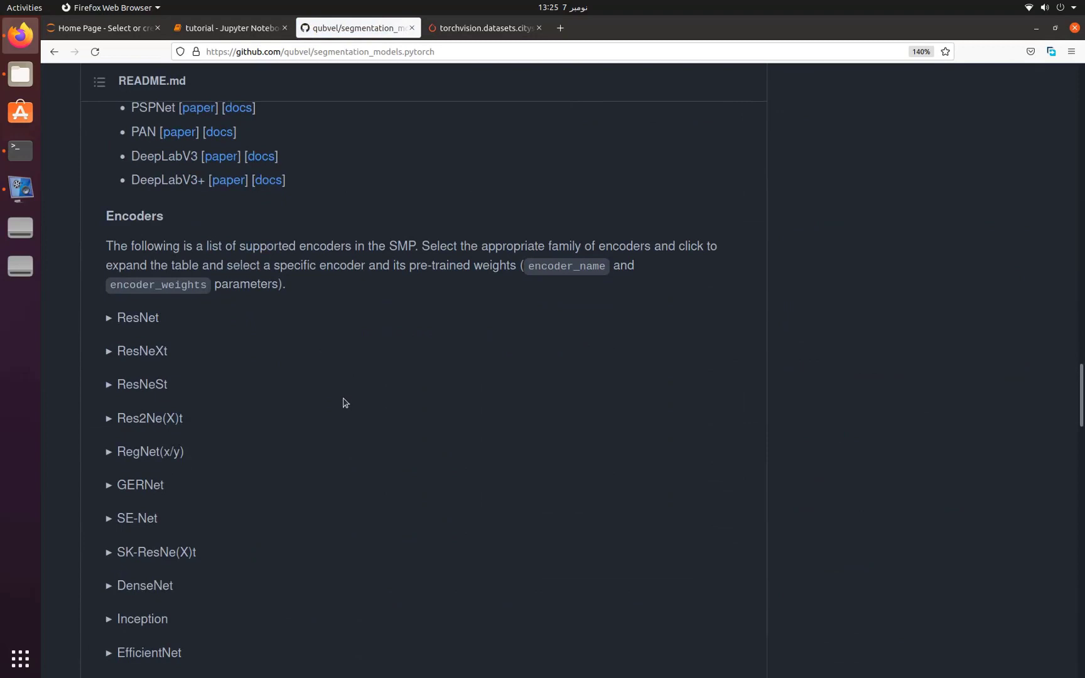
scroll(down, 3)
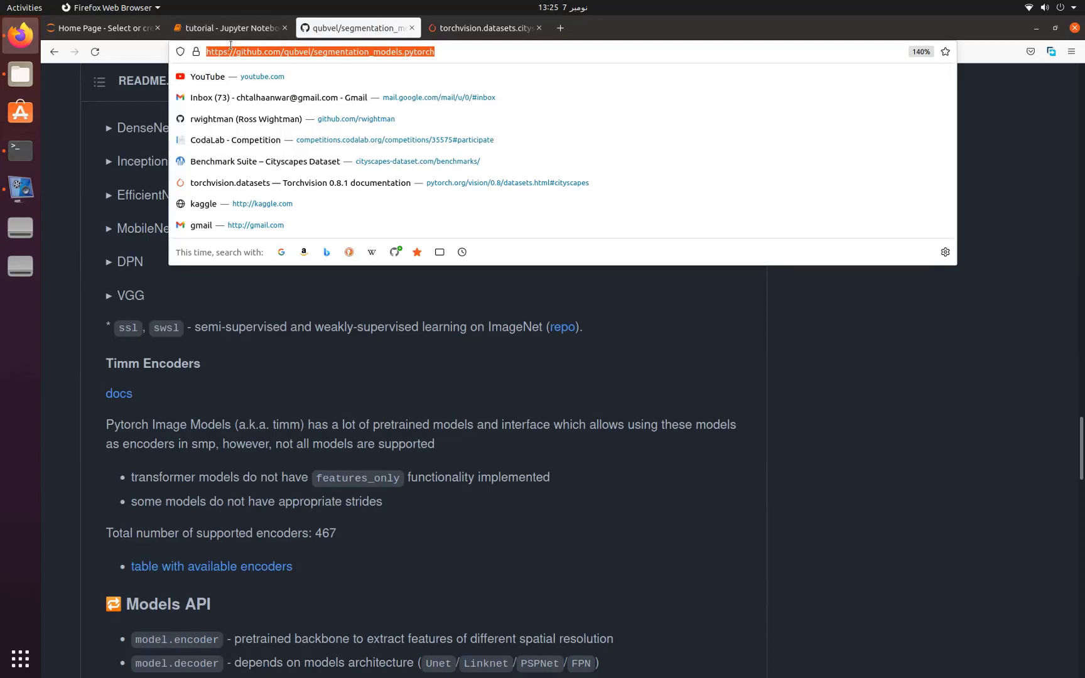
click(229, 28)
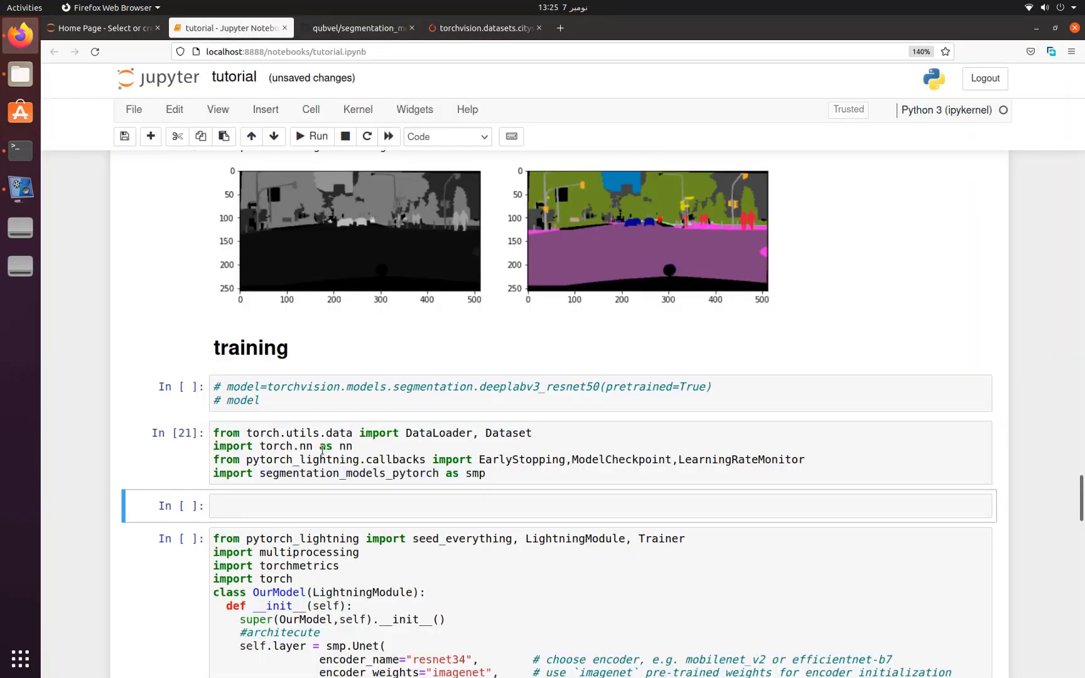
Scroll through the OurModel Lightning module cell built on a resnet34 Unet.
scroll(down, 3)
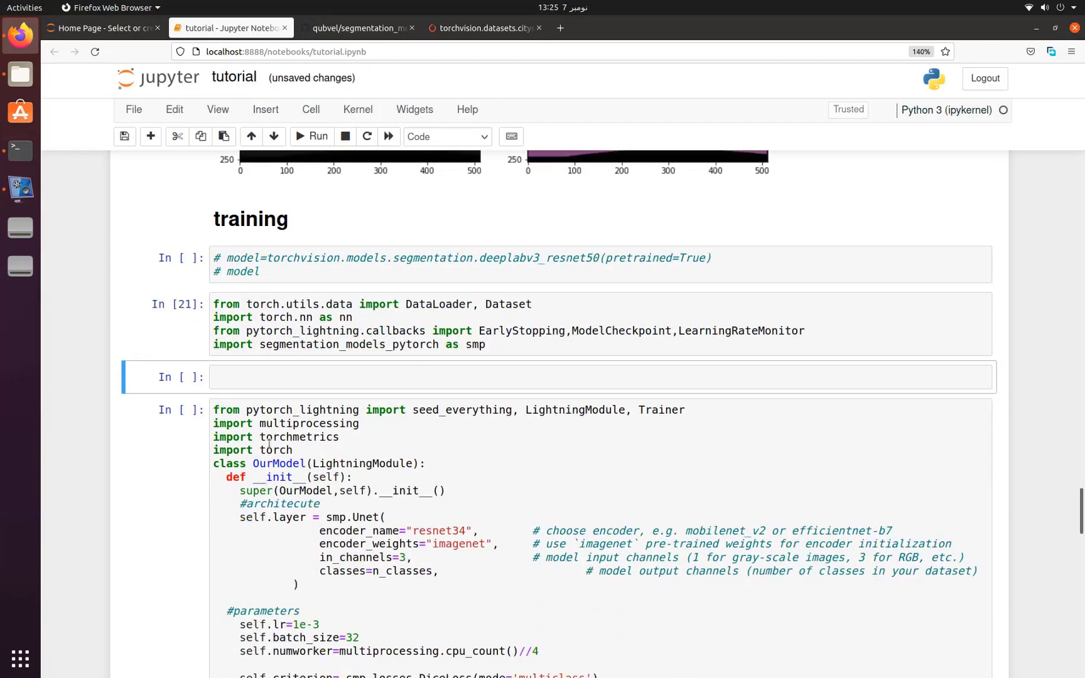
scroll(down, 3)
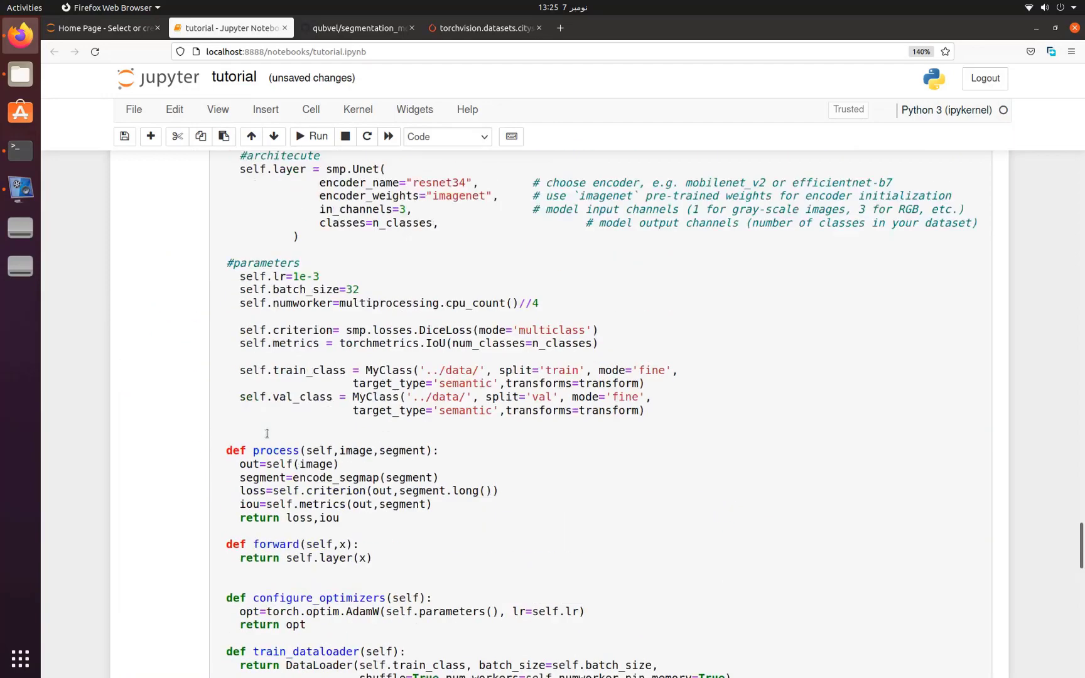
scroll(up, 3)
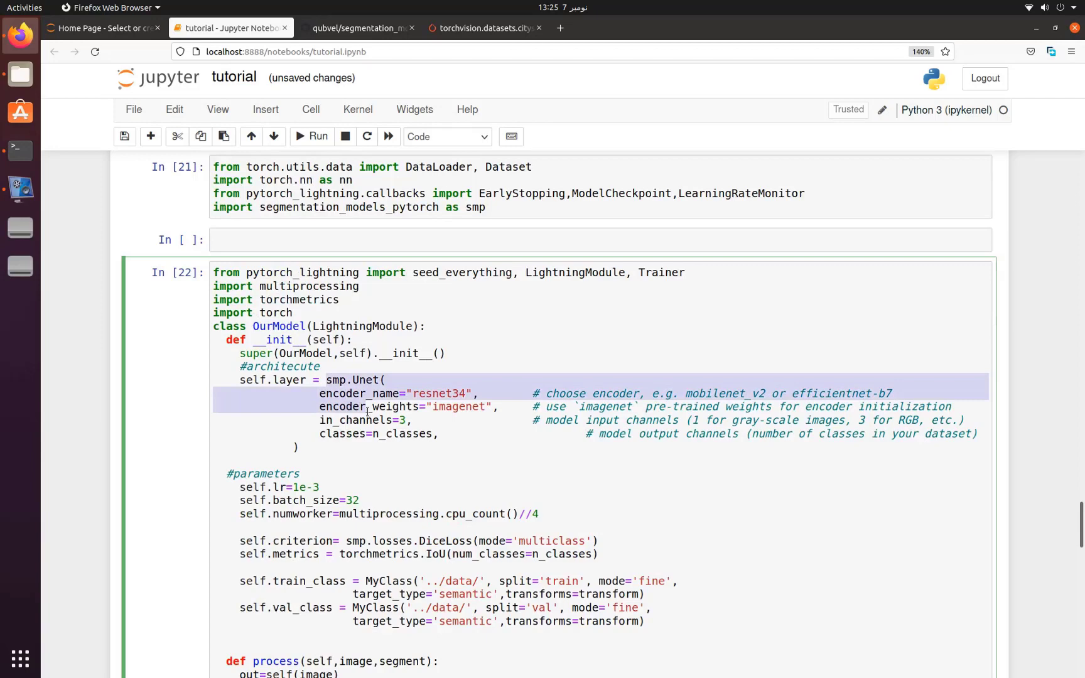
Run the OurModel cell and review its smp.Unet encoder arguments, batch_size, loss and IoU setup.
click(434, 393)
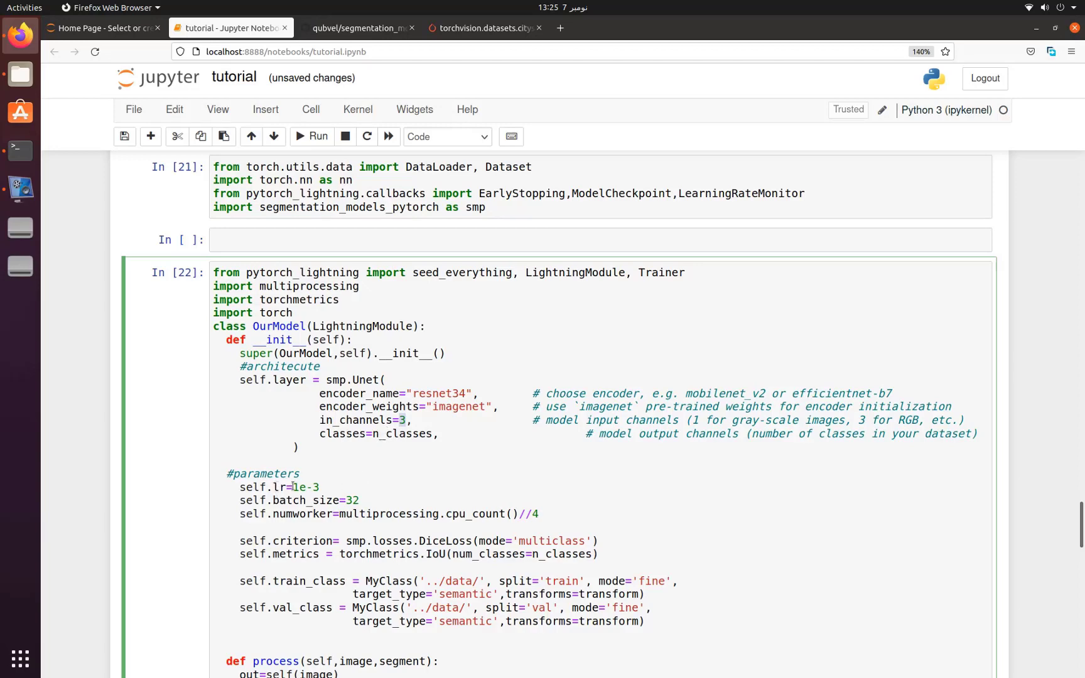
mouse_move(360, 502)
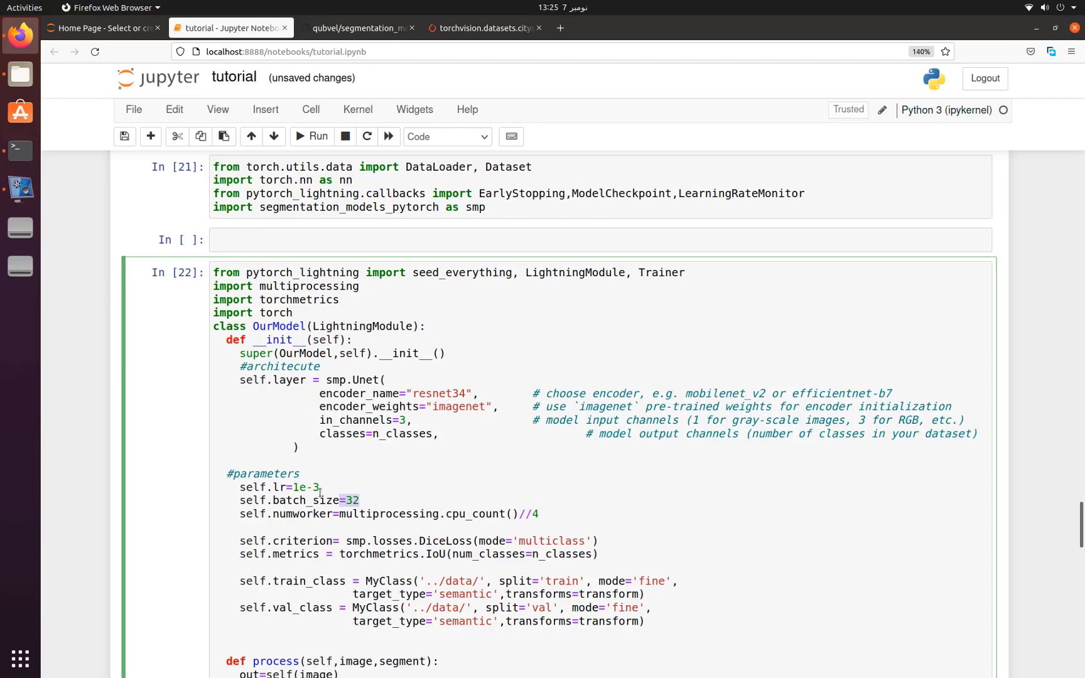
mouse_move(318, 518)
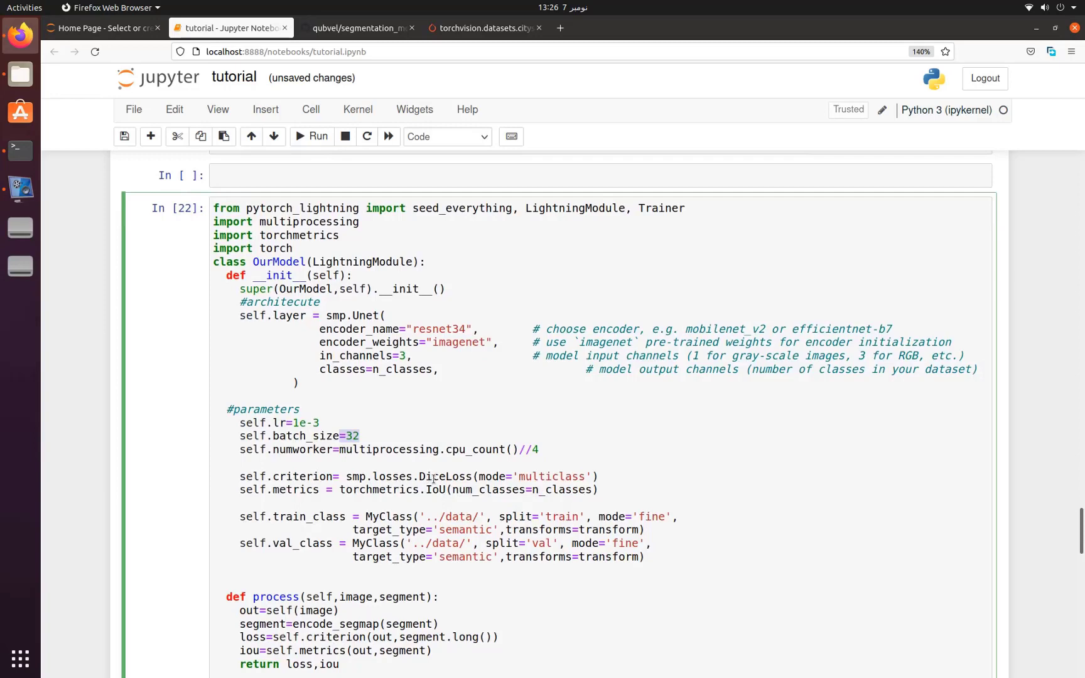
mouse_move(421, 498)
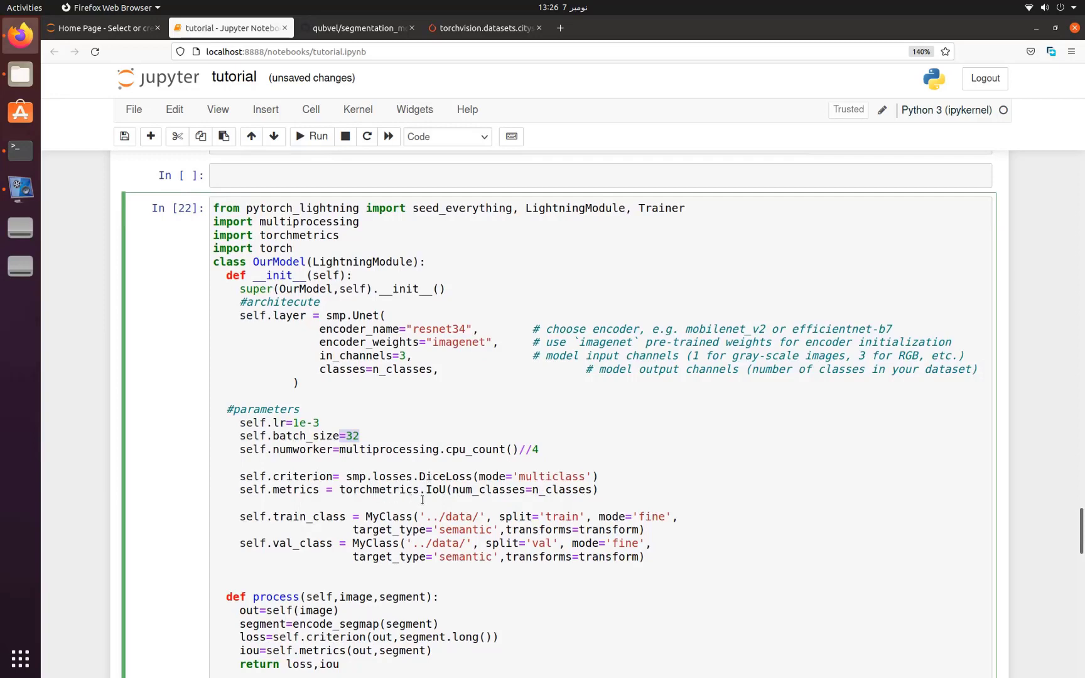
mouse_move(426, 498)
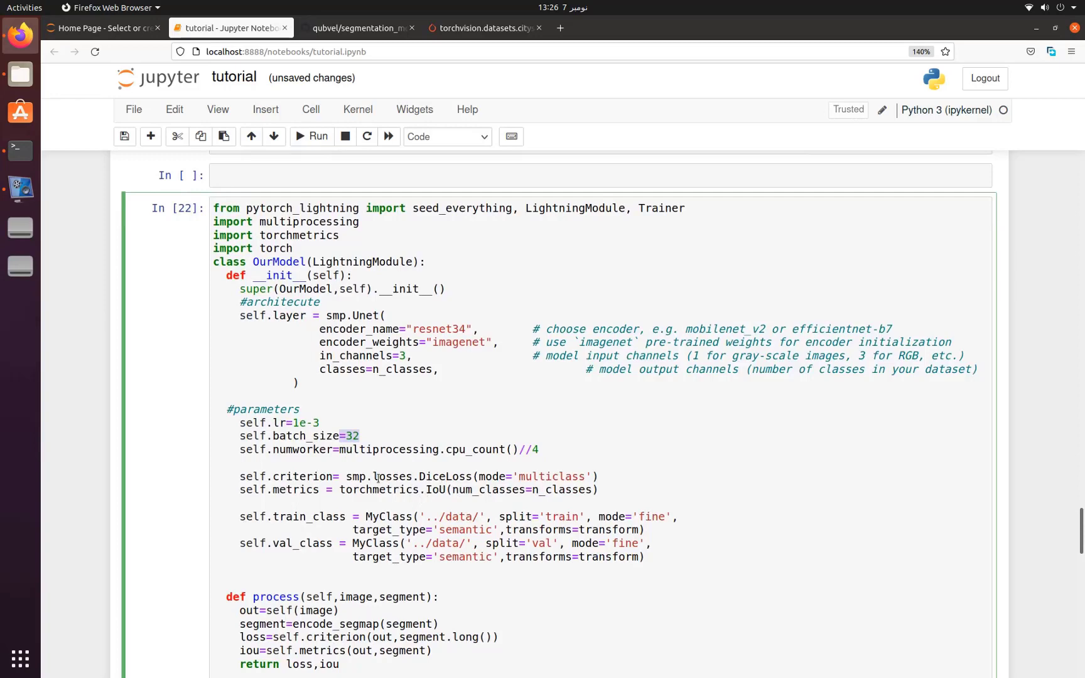
scroll(up, 3)
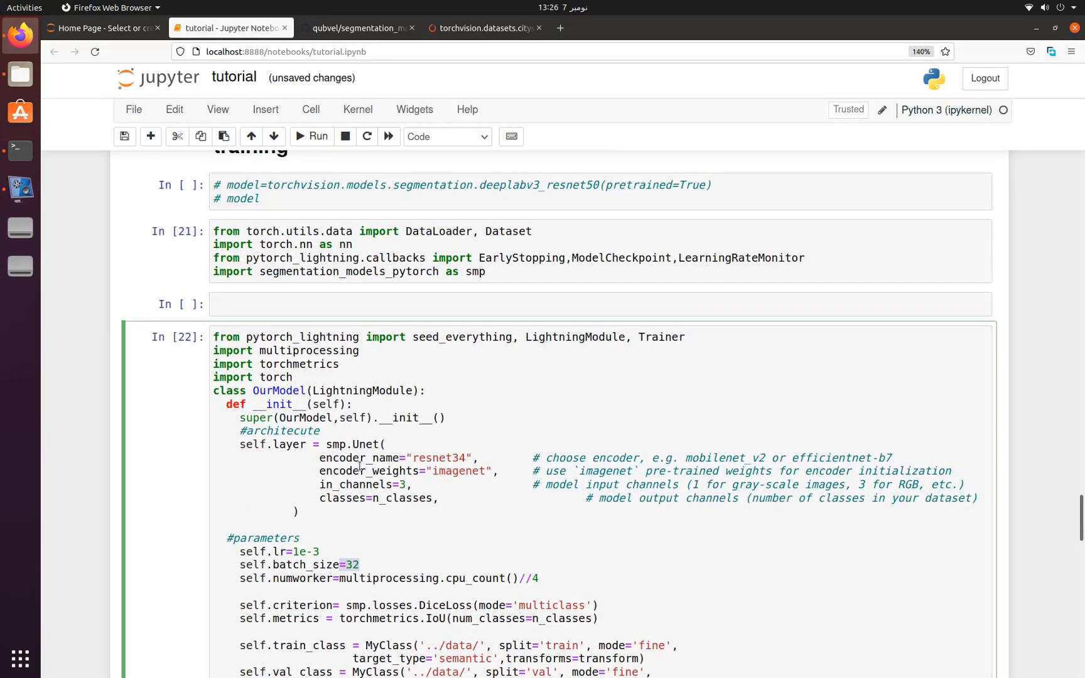
scroll(down, 3)
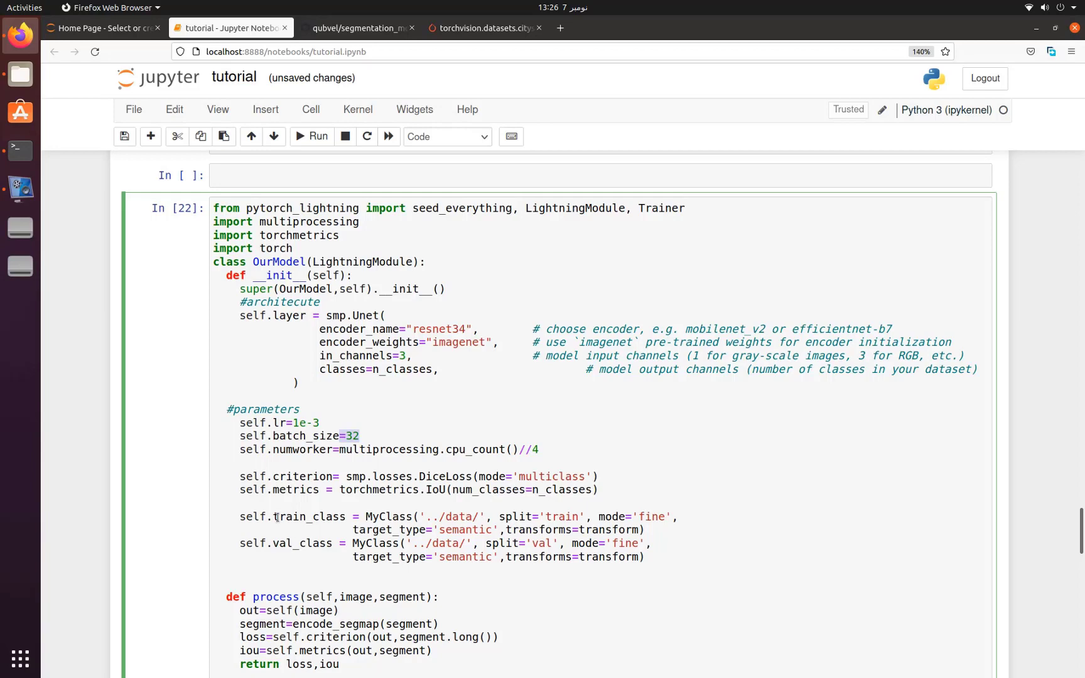
scroll(down, 3)
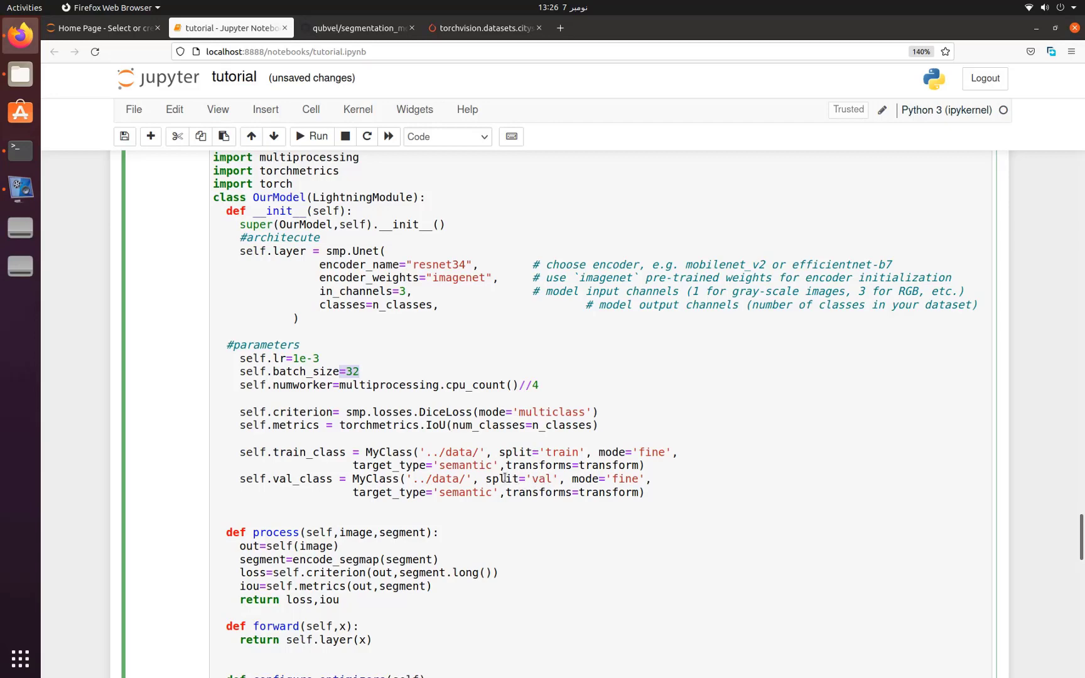
scroll(down, 3)
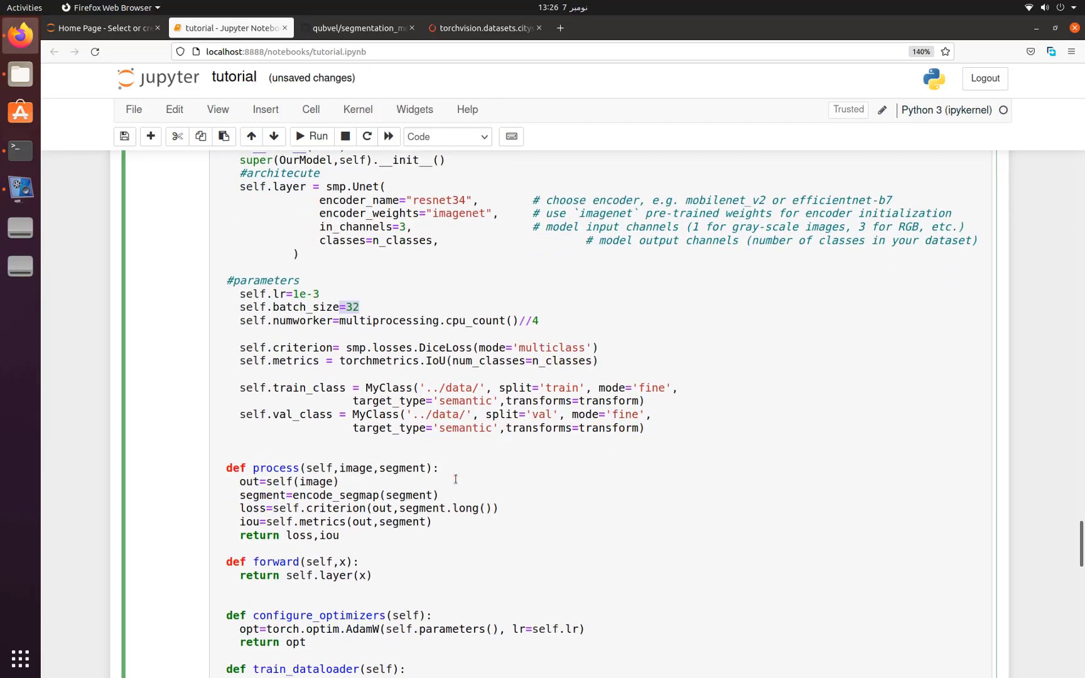
scroll(down, 3)
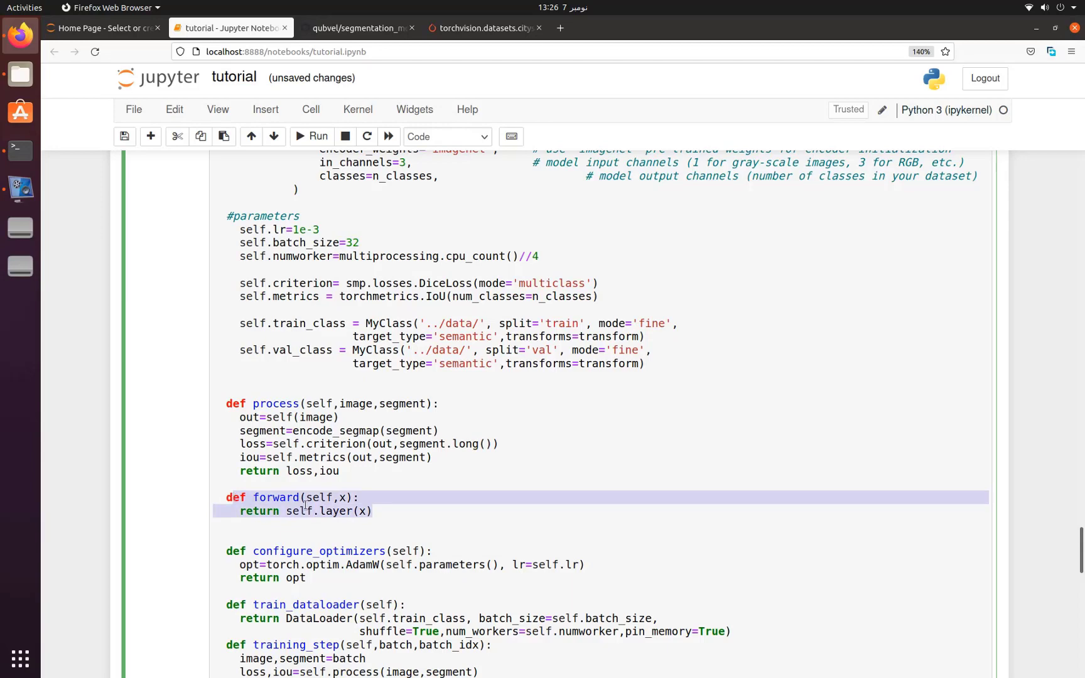
scroll(up, 3)
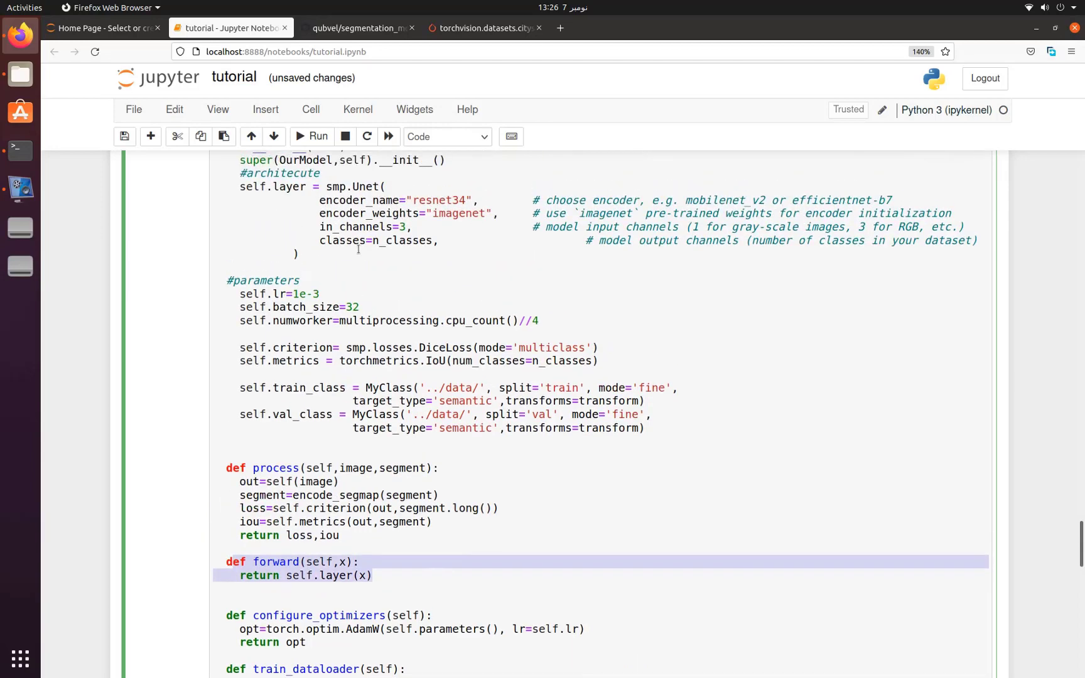
scroll(down, 3)
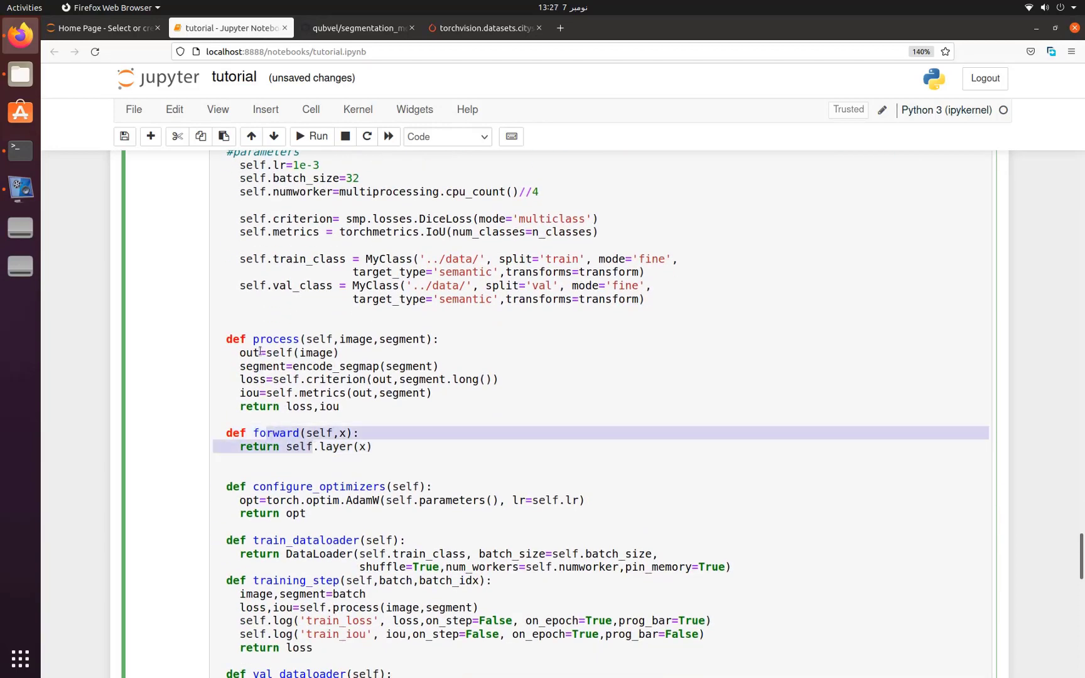
click(275, 339)
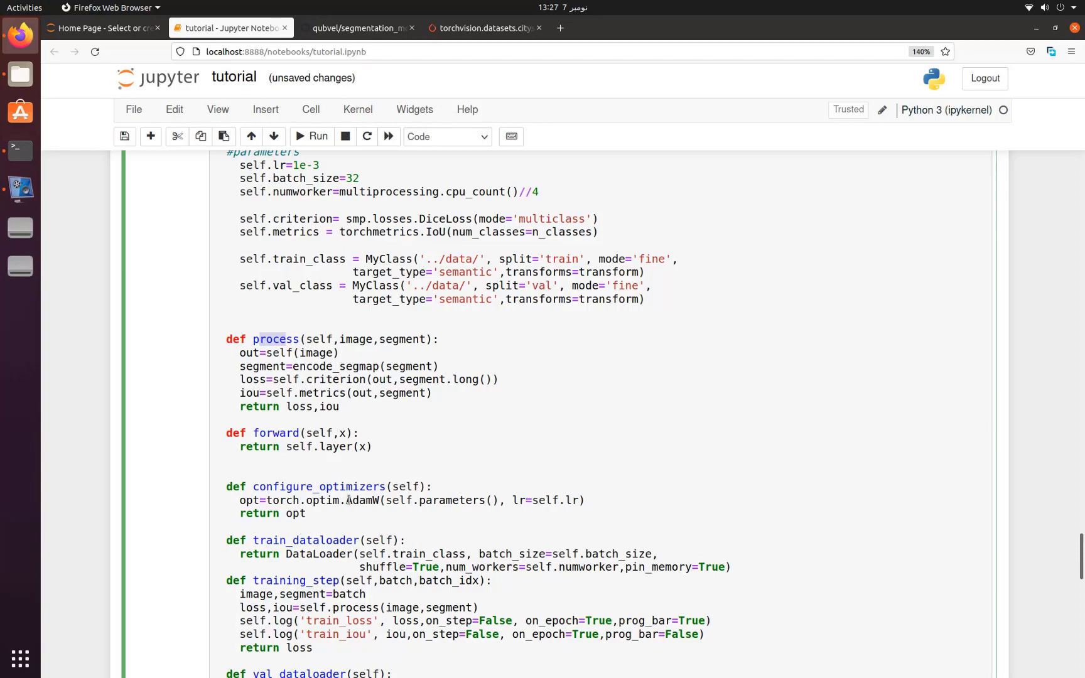
scroll(down, 3)
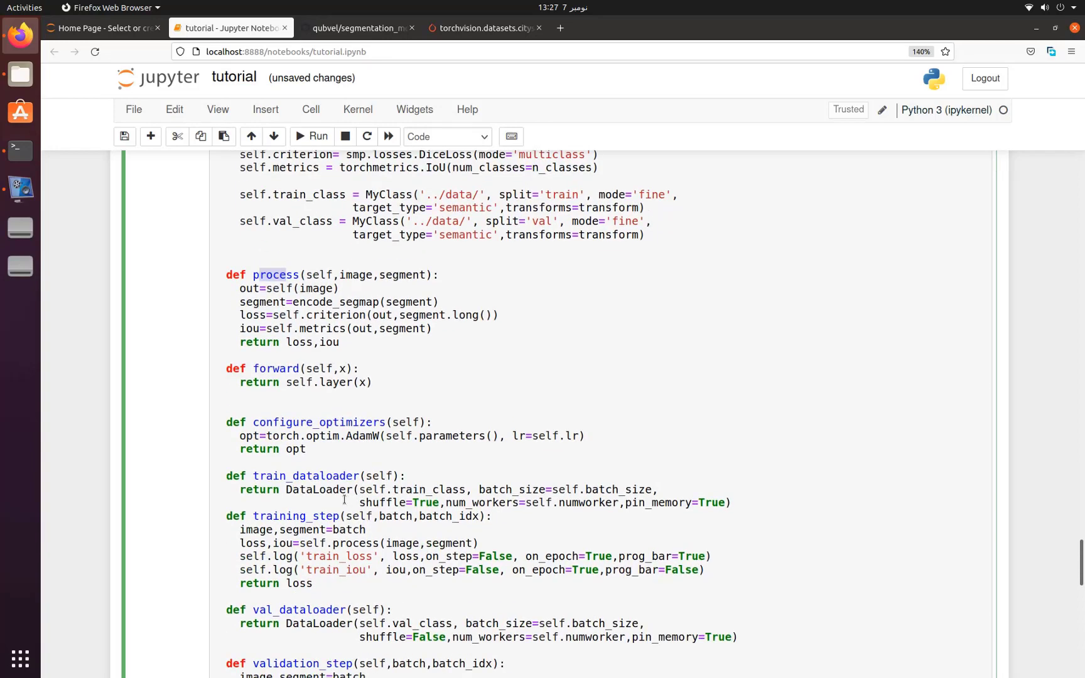
key(ctrl+s)
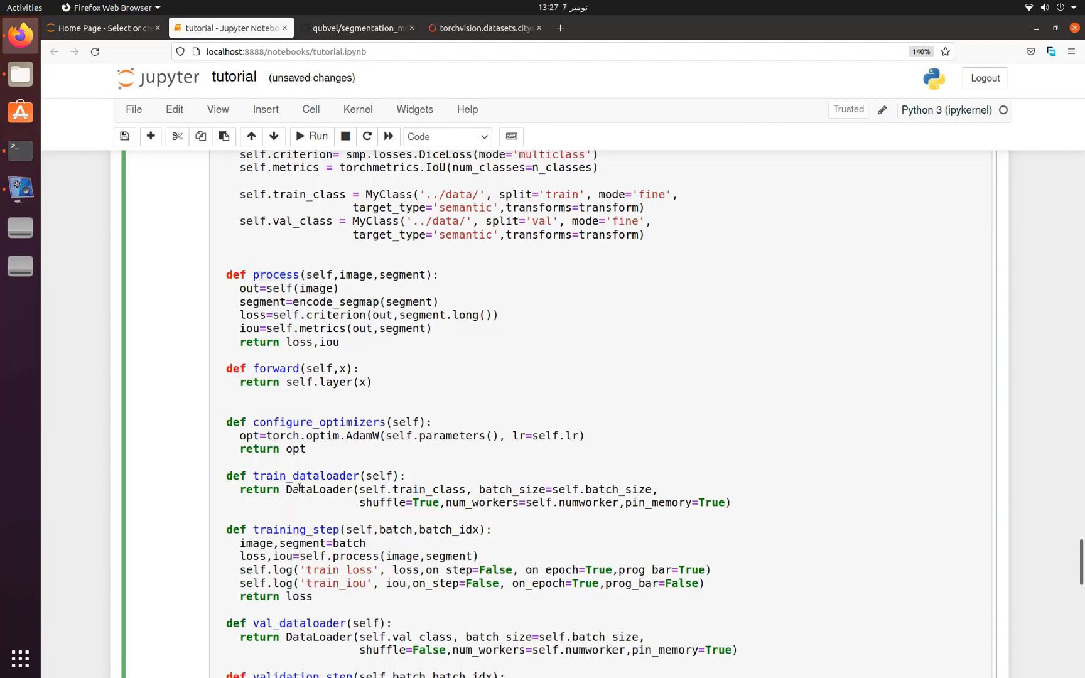
double_click(318, 490)
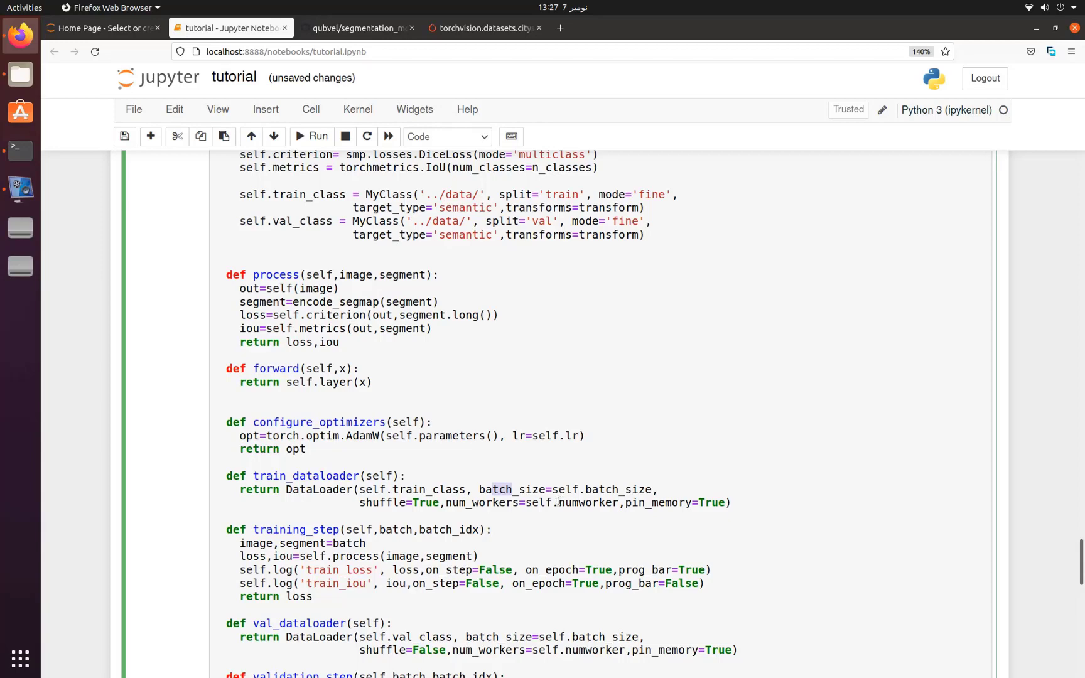
scroll(down, 3)
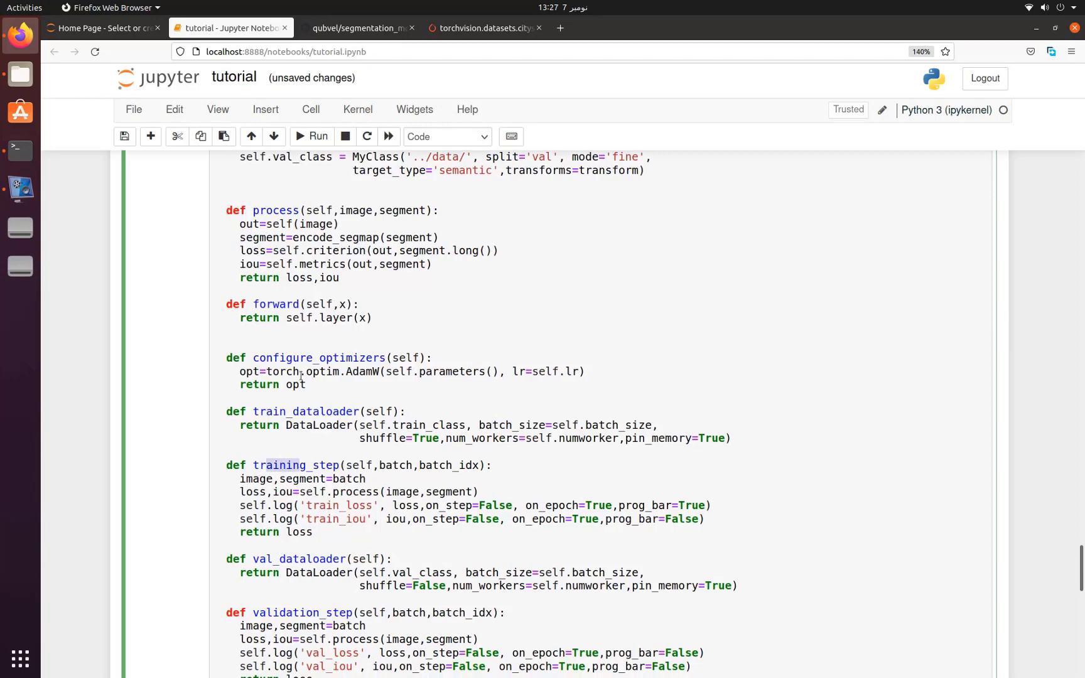
scroll(up, 3)
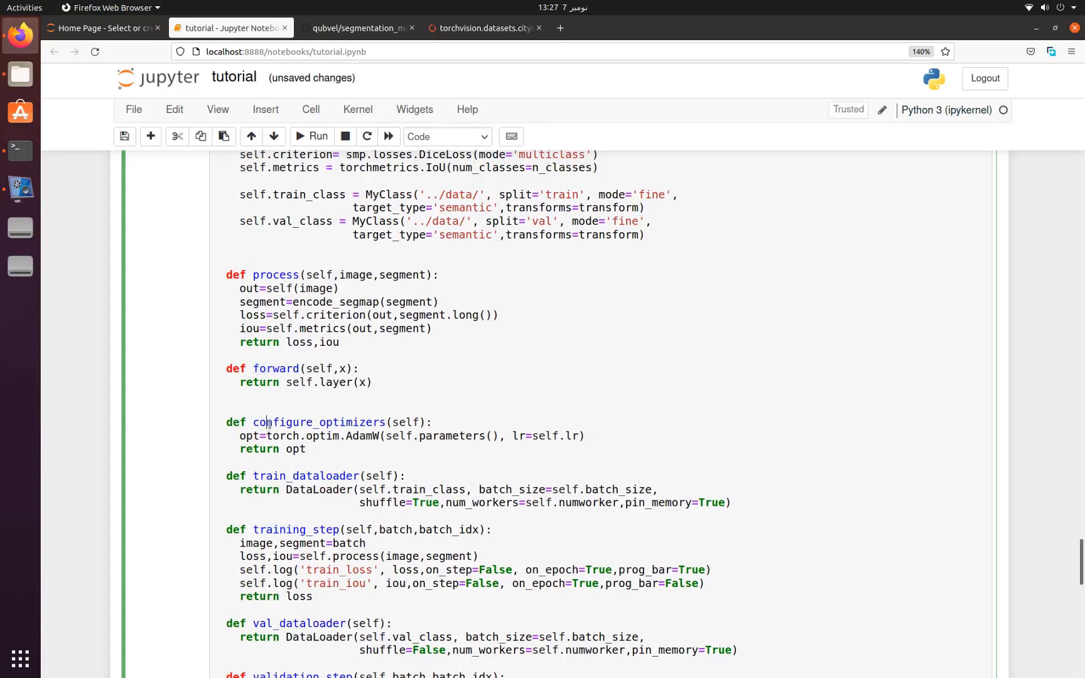
scroll(down, 3)
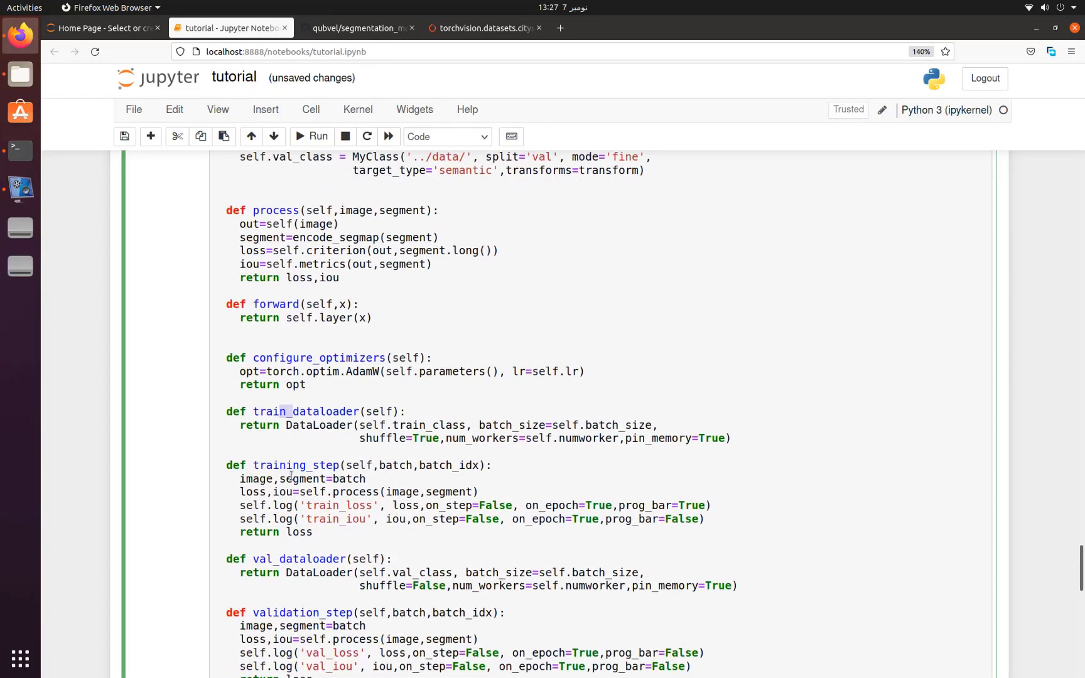
scroll(down, 3)
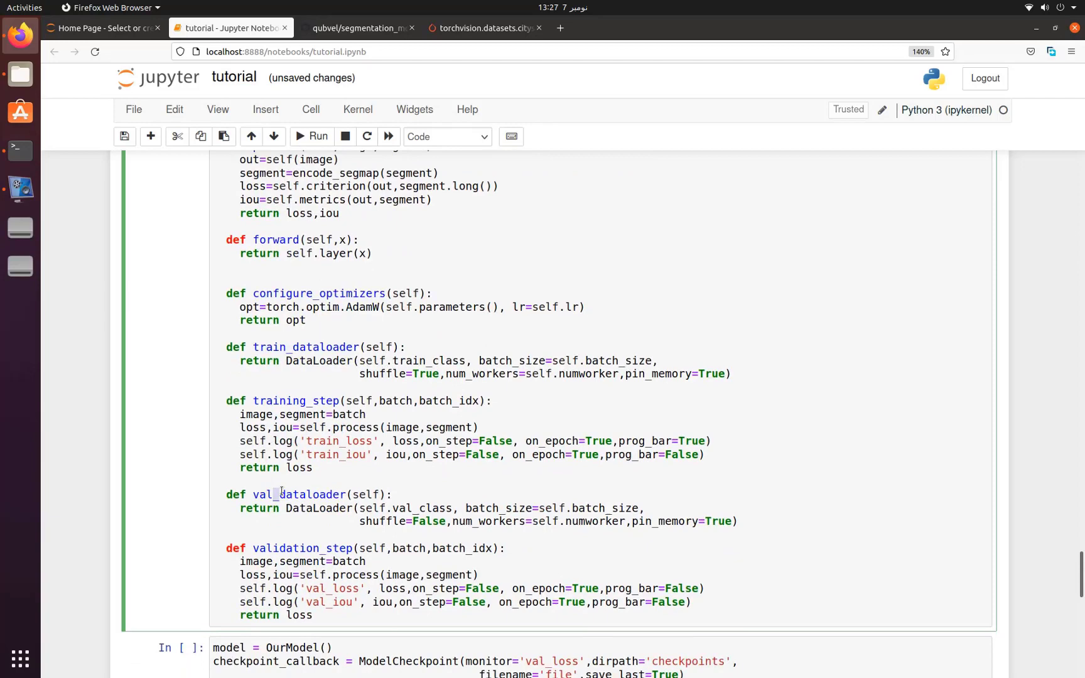
scroll(up, 3)
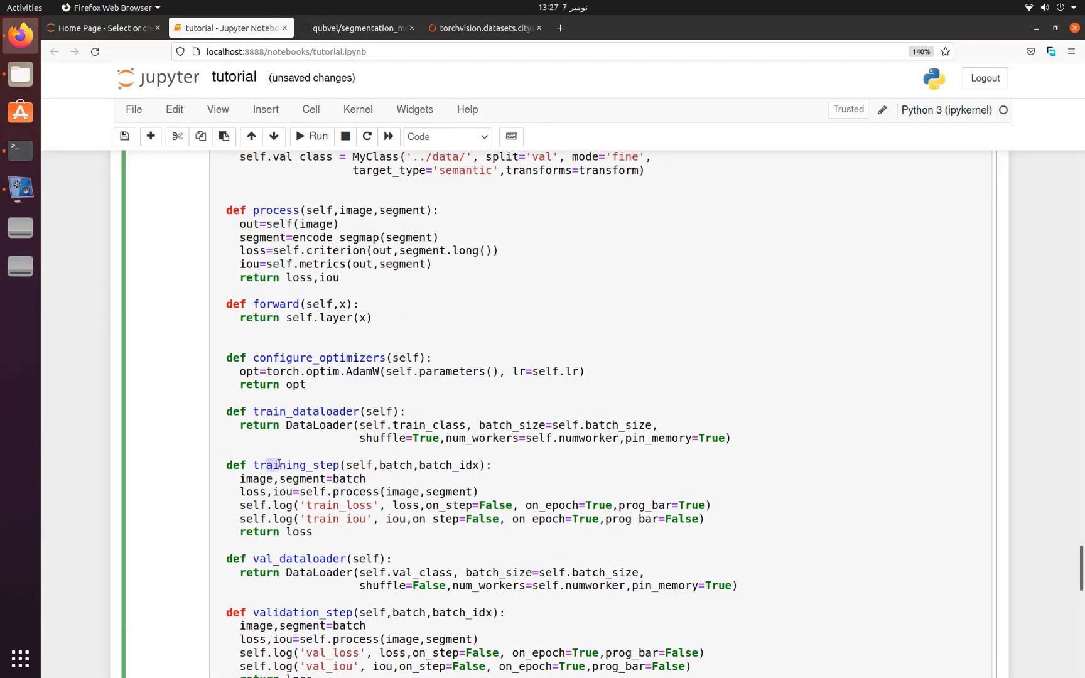
scroll(down, 3)
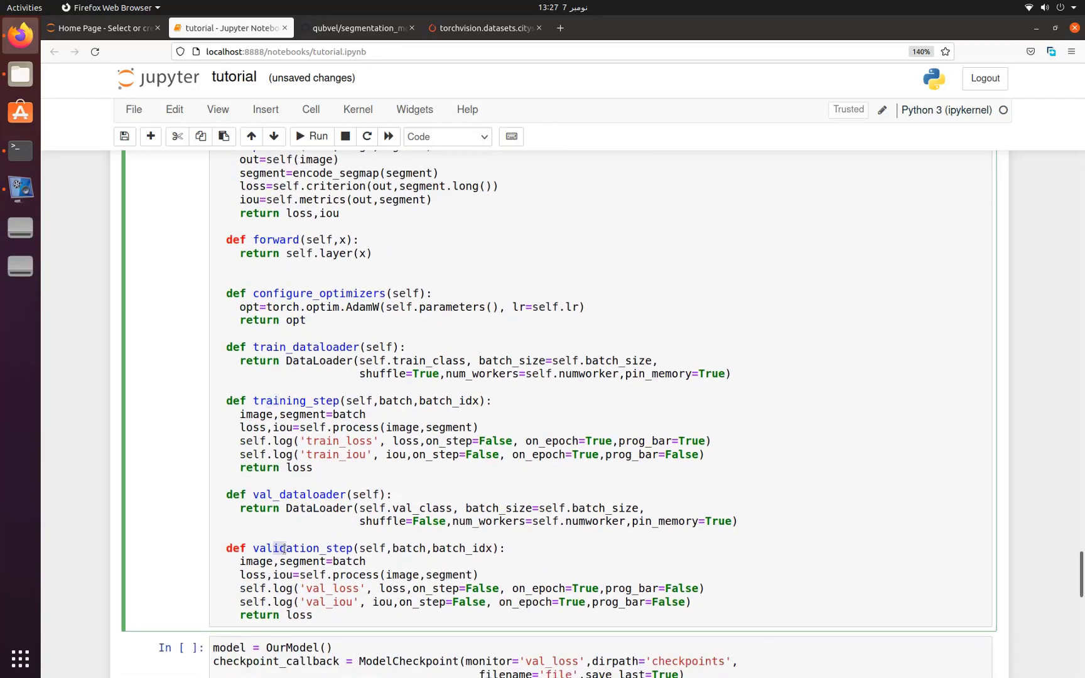
scroll(up, 3)
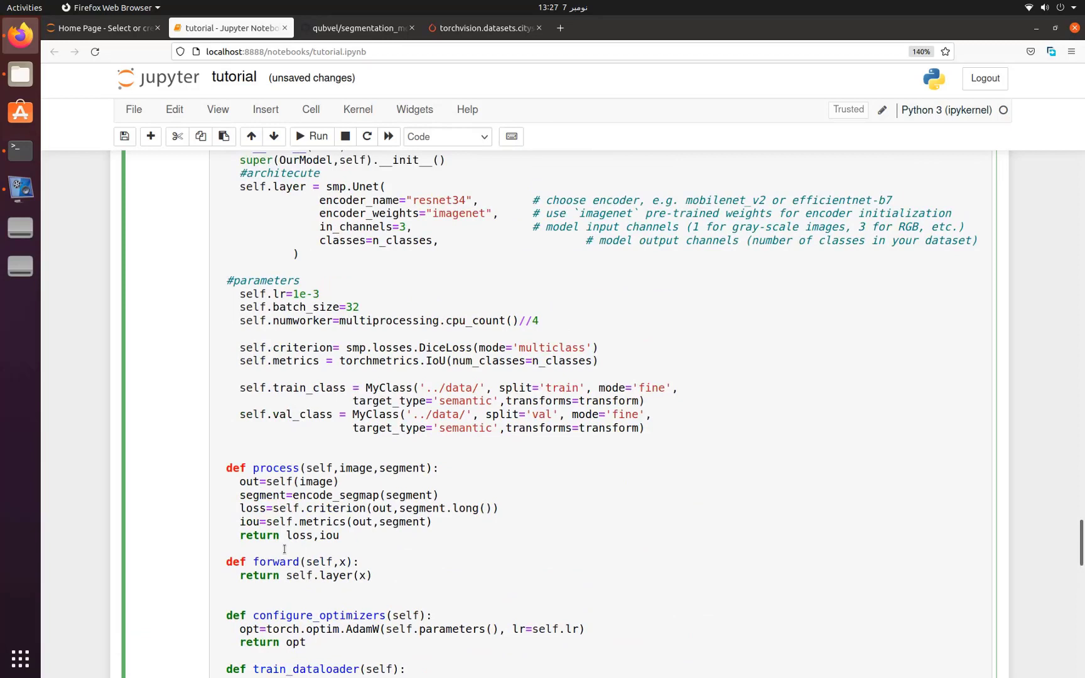
scroll(down, 3)
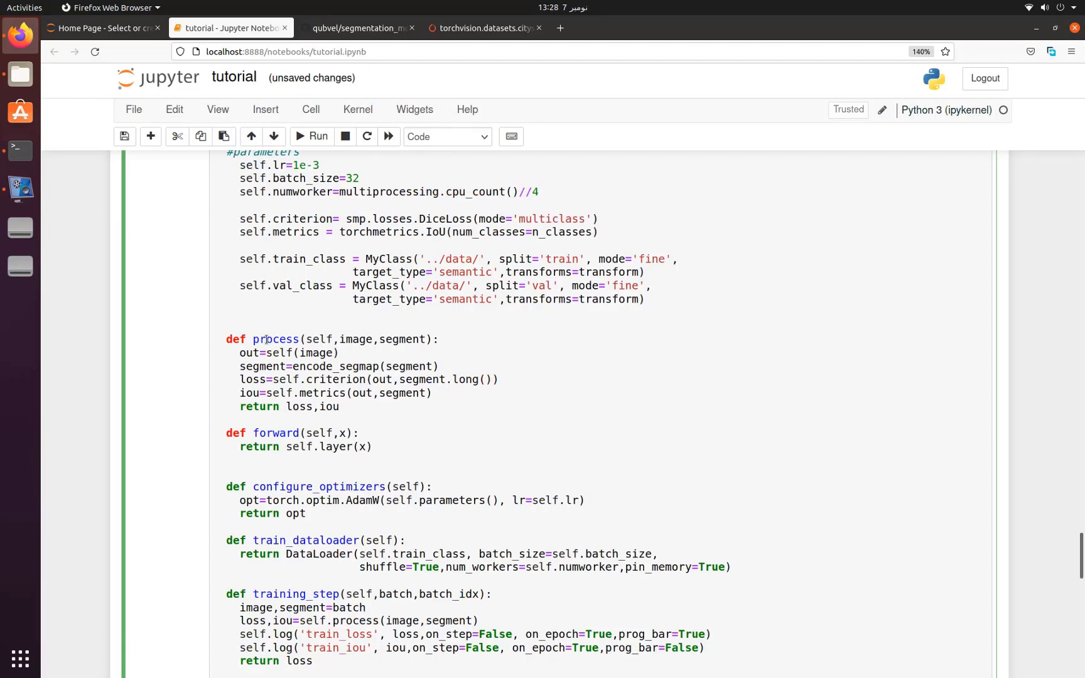
scroll(down, 3)
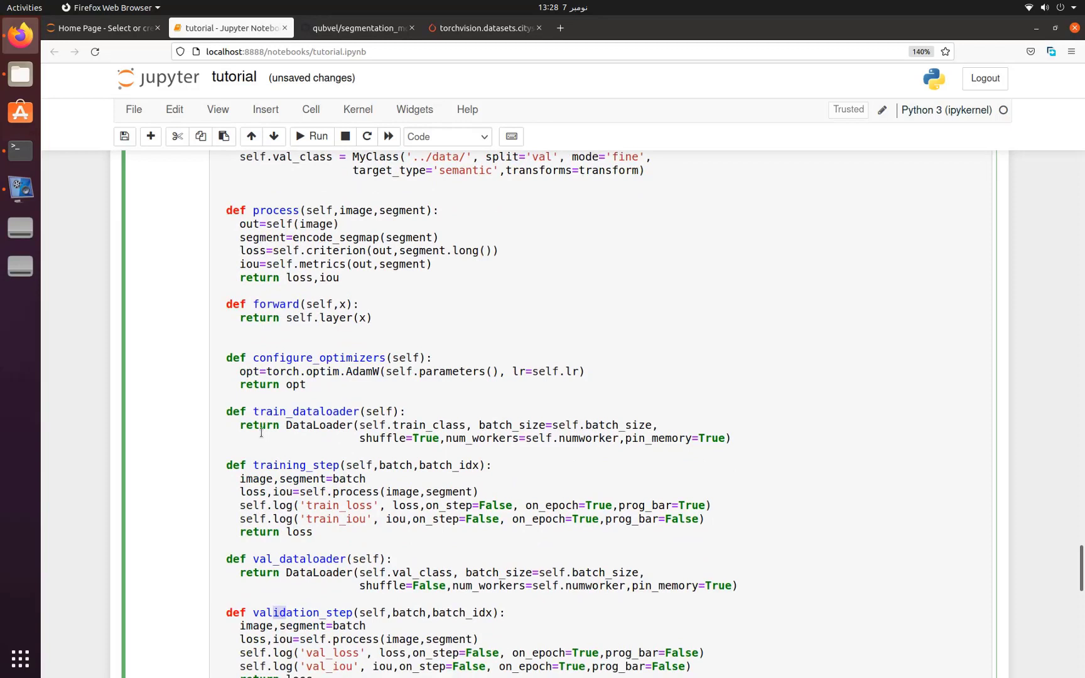
mouse_move(261, 467)
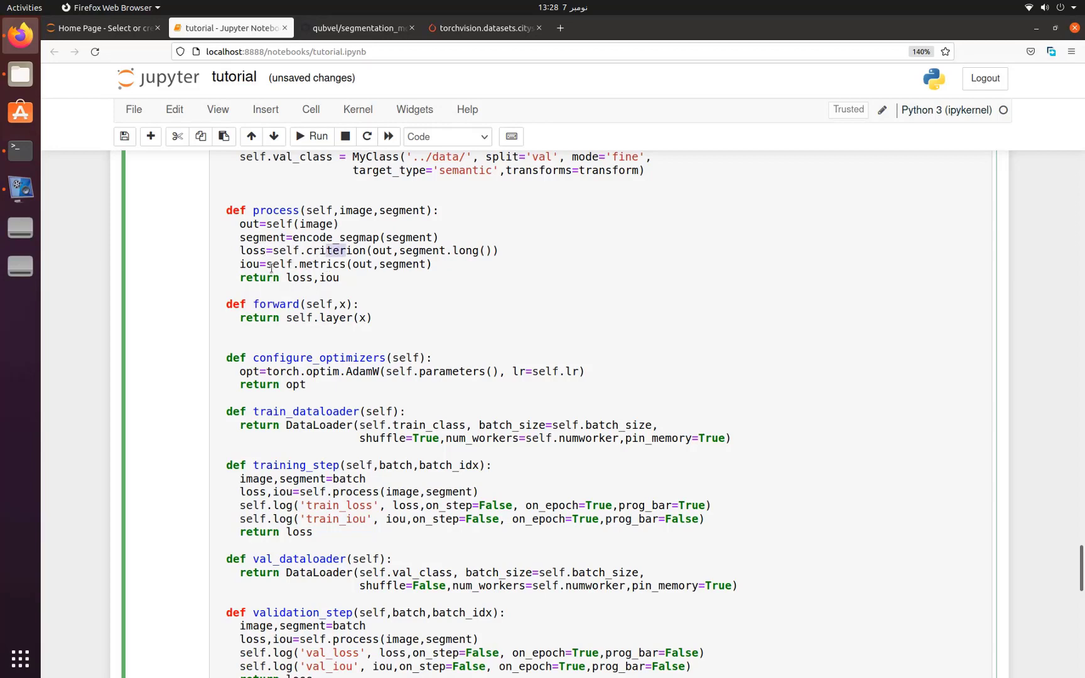
scroll(down, 3)
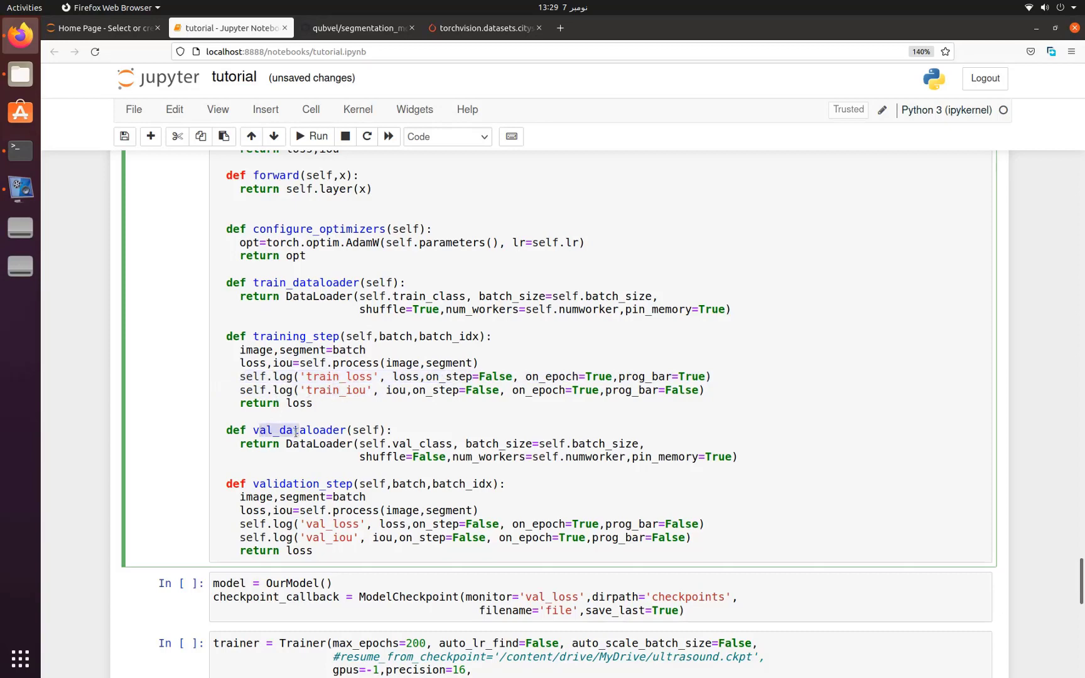
scroll(down, 3)
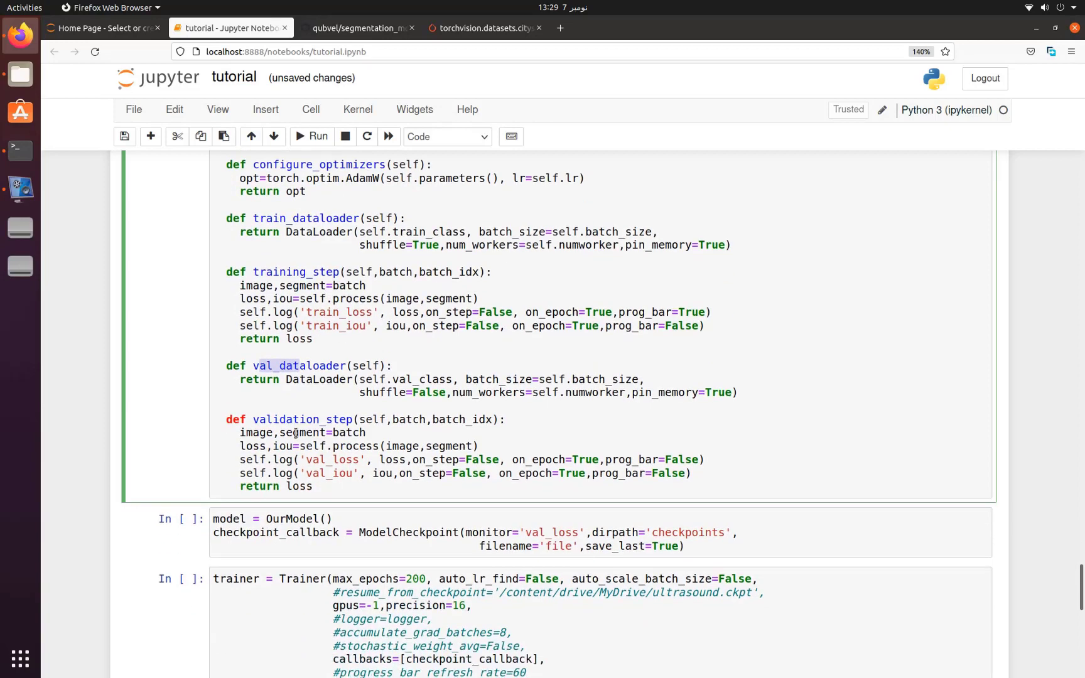
scroll(down, 3)
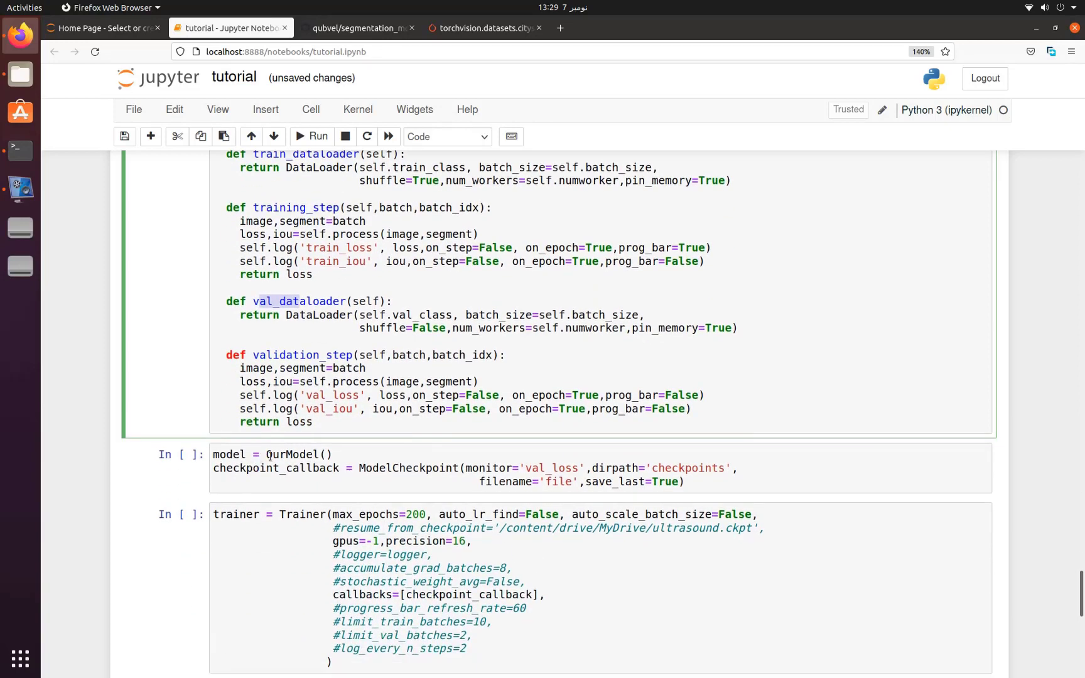
click(270, 453)
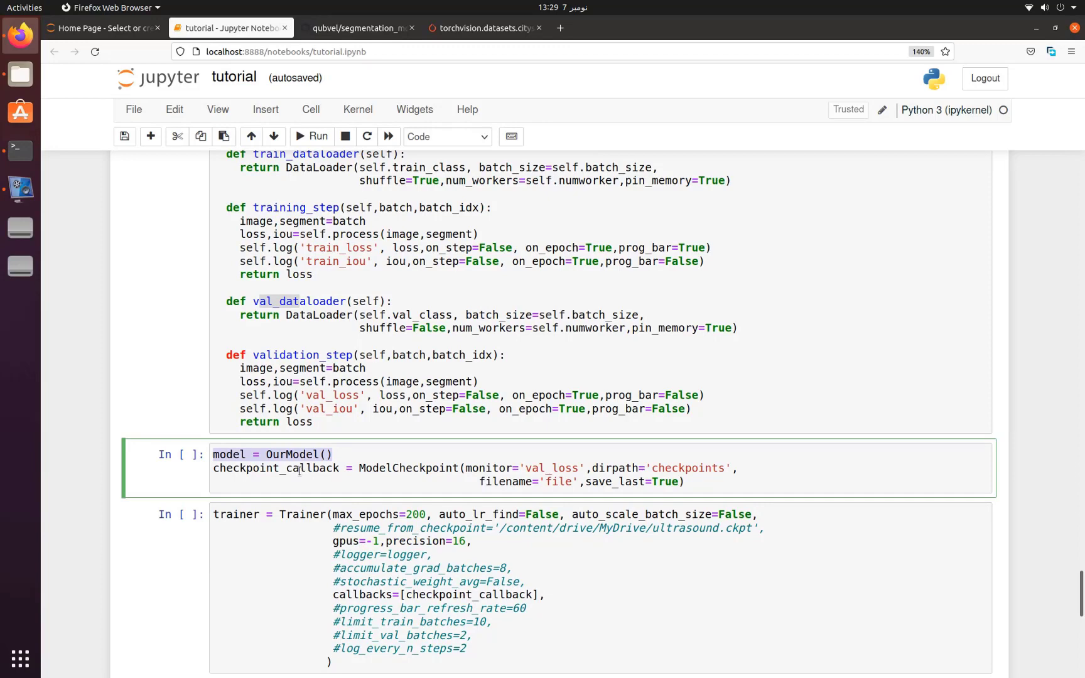
mouse_move(631, 482)
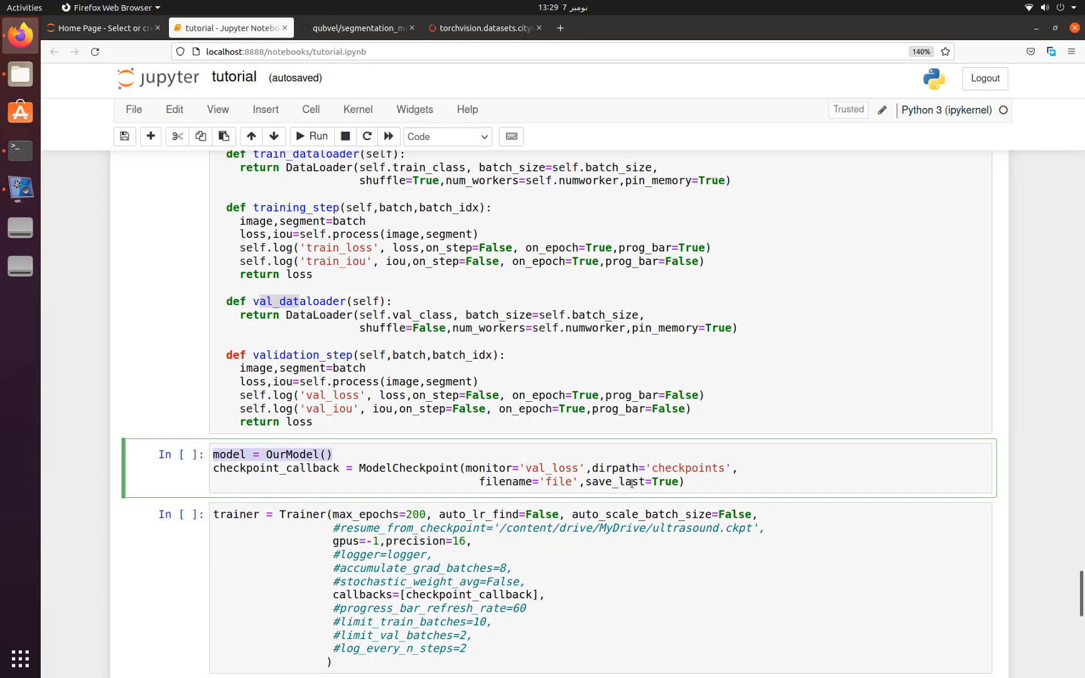
scroll(down, 3)
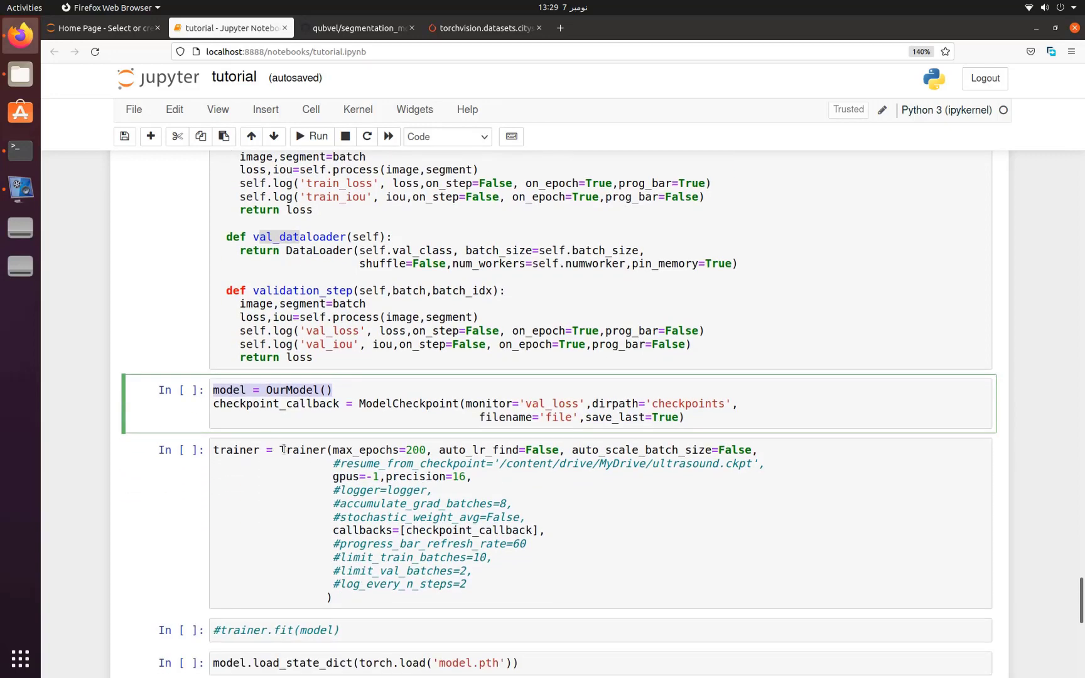
click(285, 449)
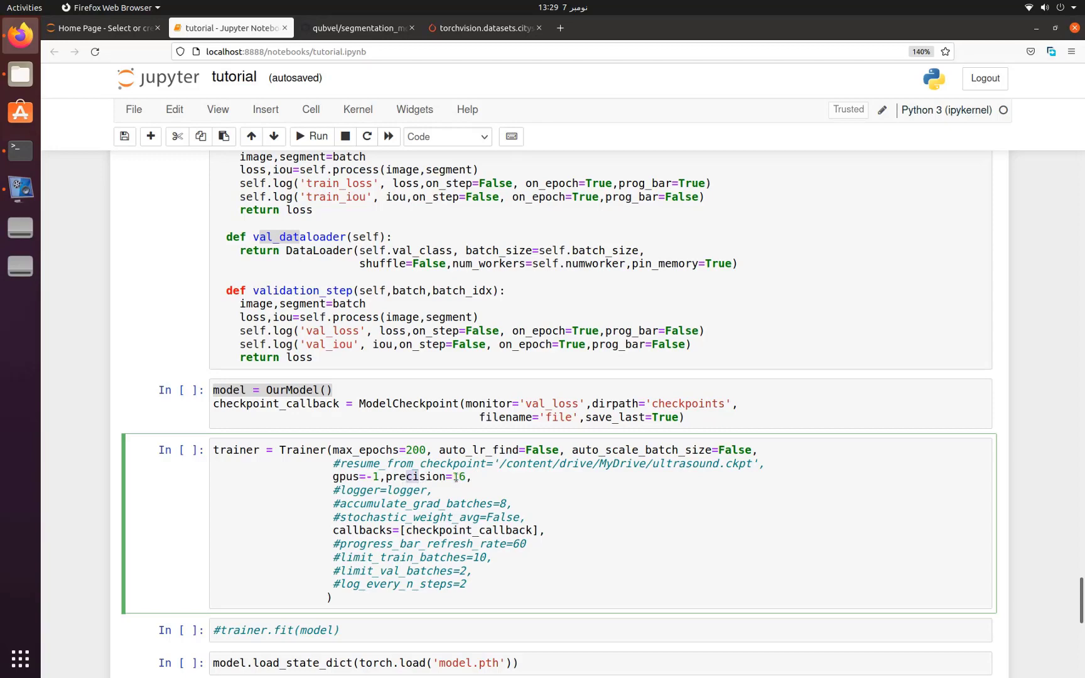
scroll(down, 3)
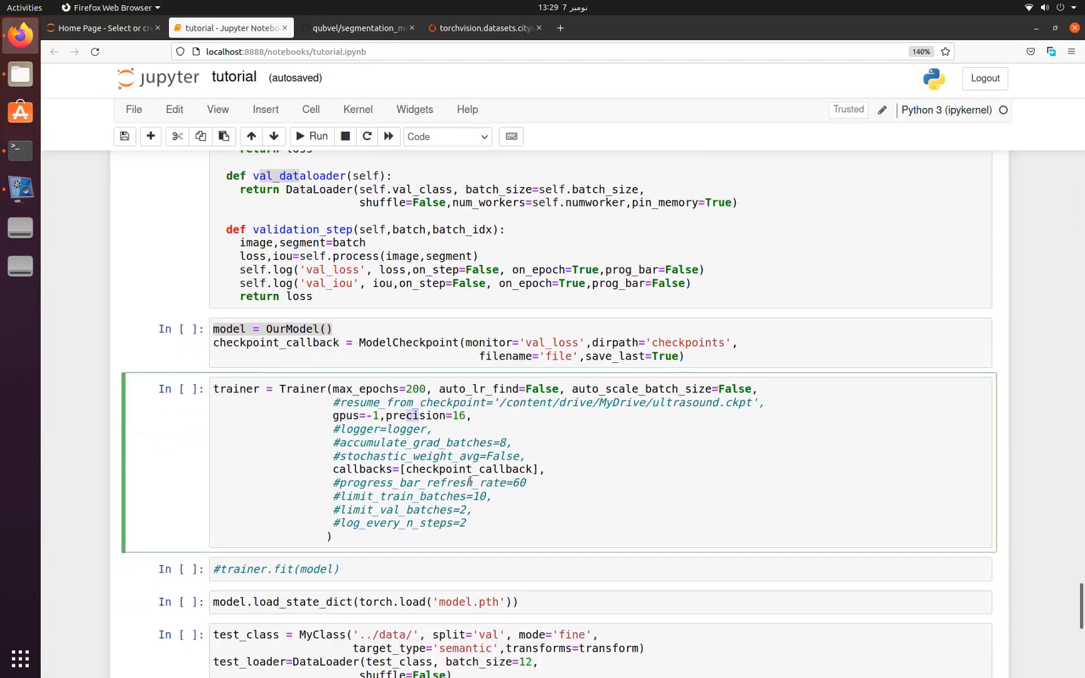
scroll(down, 3)
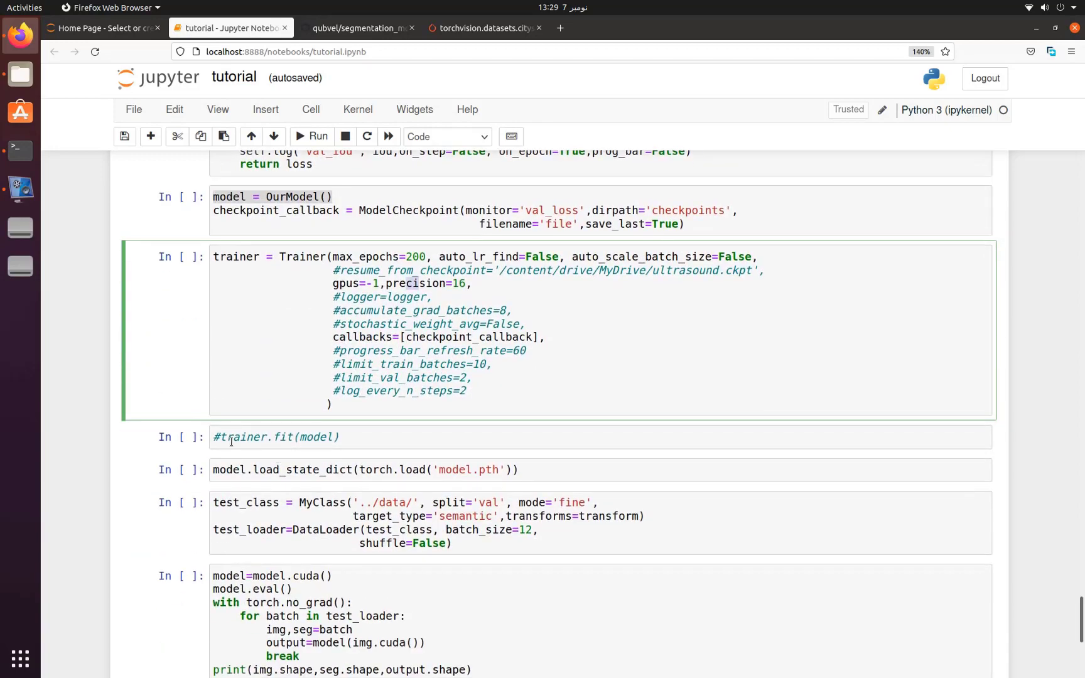
click(275, 437)
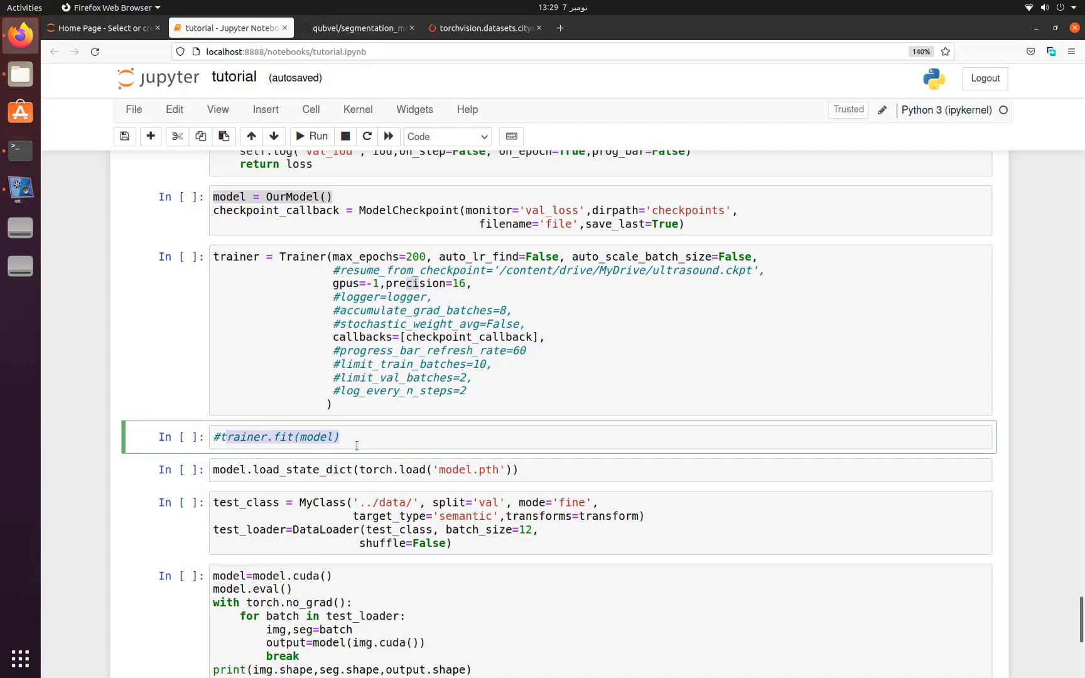
scroll(up, 3)
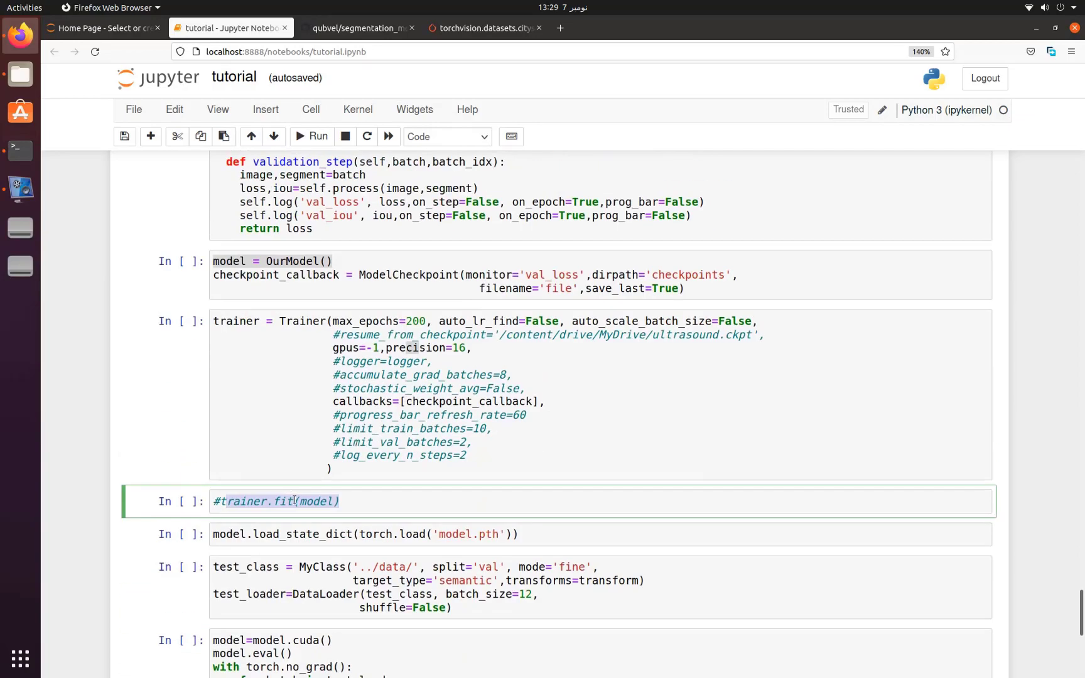
scroll(up, 3)
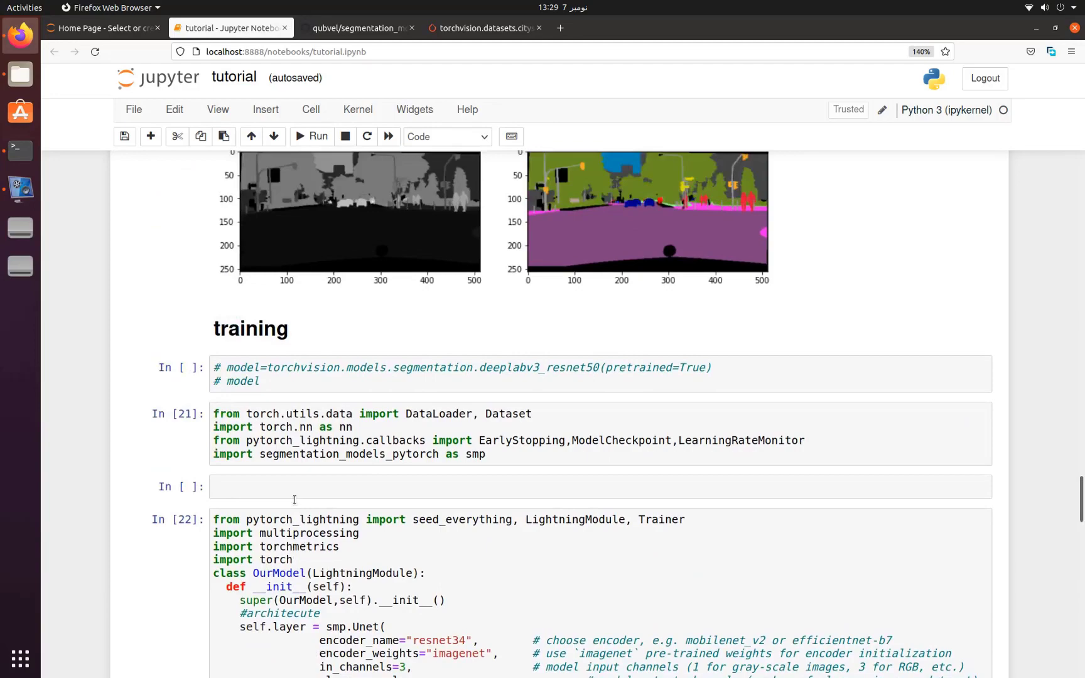
Run model.load_state_dict(torch.load('model.pth')) so all keys match successfully.
scroll(down, 3)
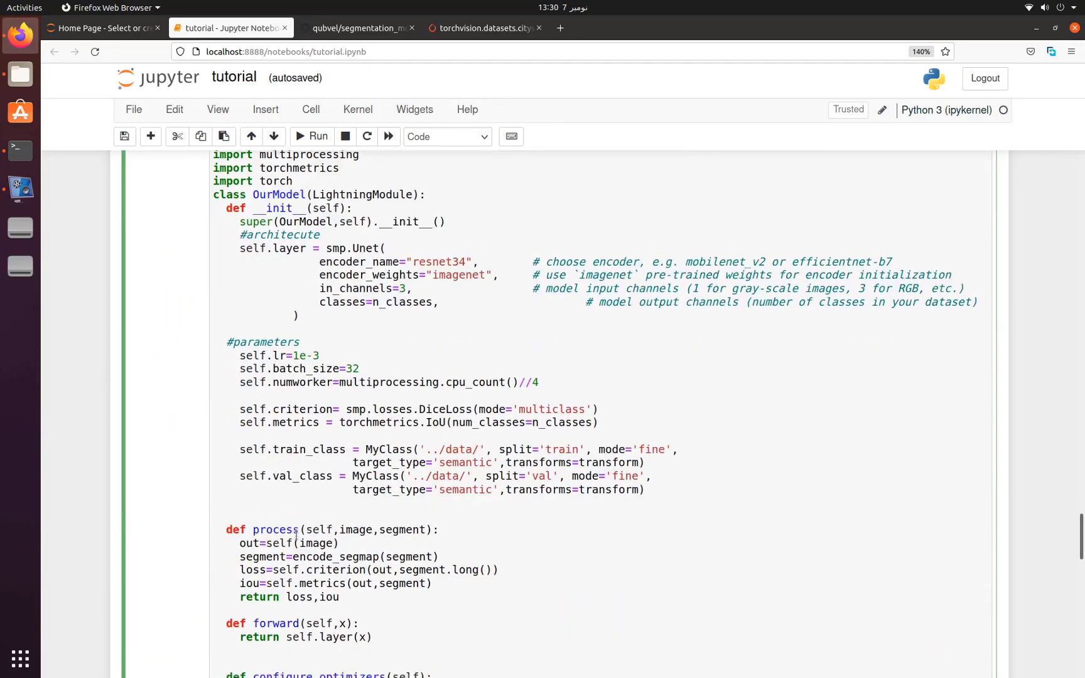
scroll(down, 3)
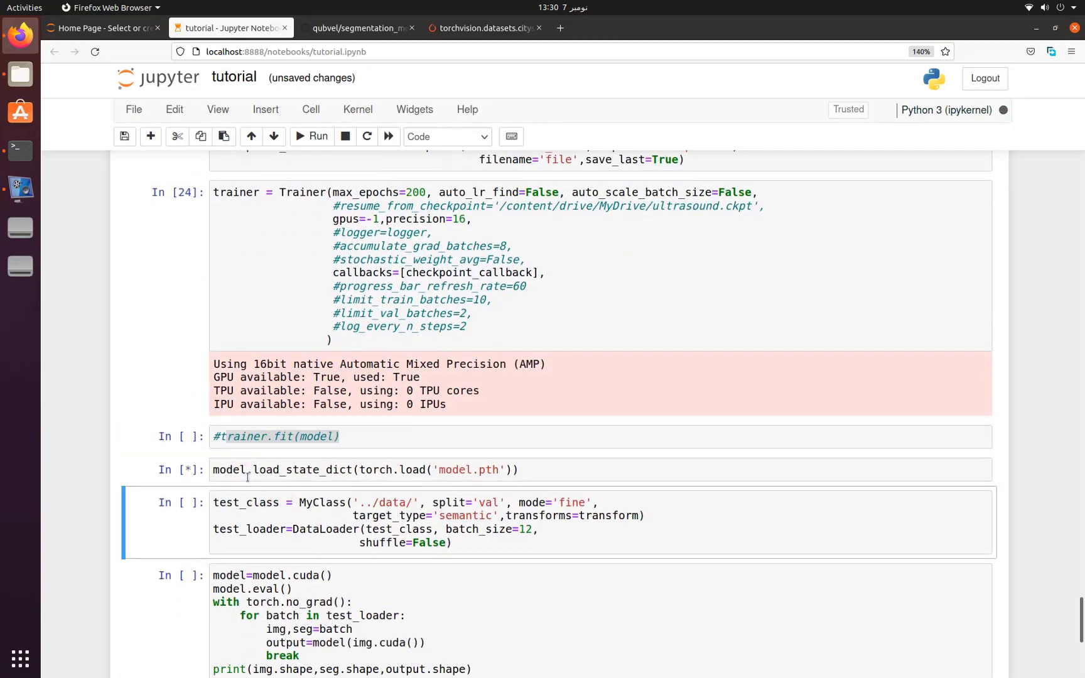
click(318, 137)
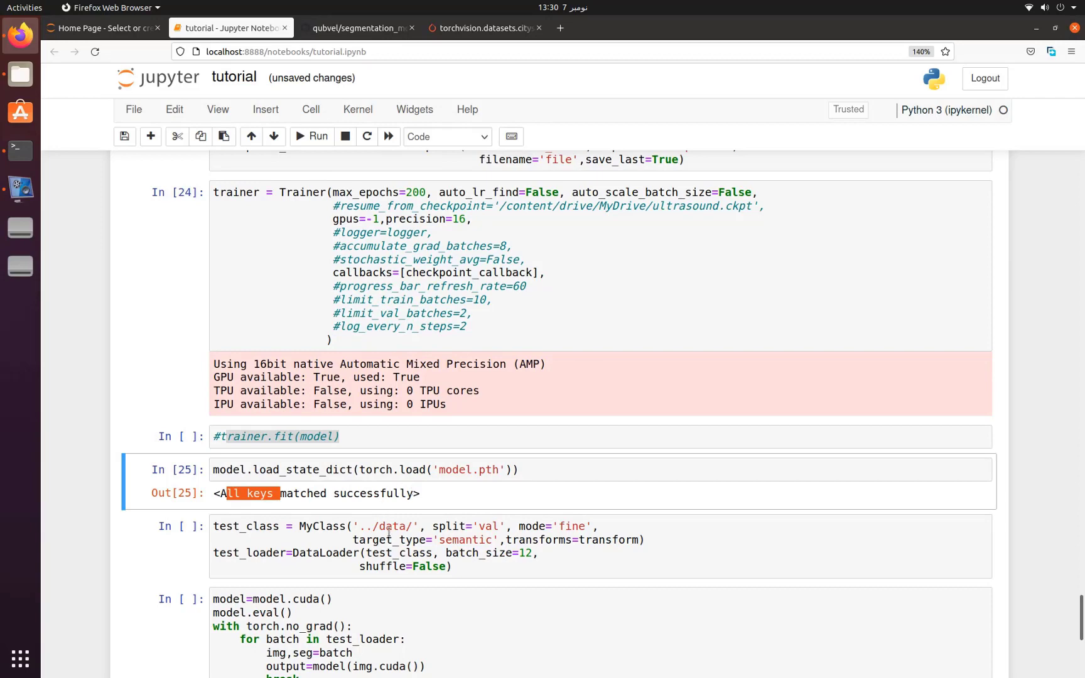
scroll(down, 3)
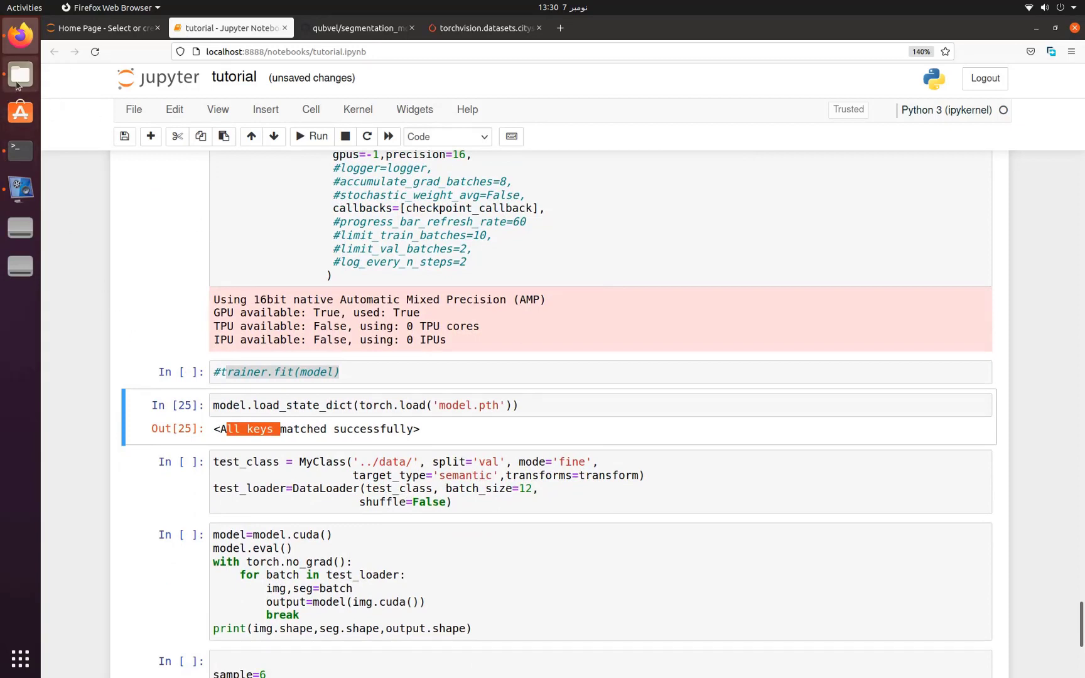
Browse the data drive to the Cityscapes gtFine test Berlin folder, preview a gtFine_color.png, and return to the notebook.
click(19, 74)
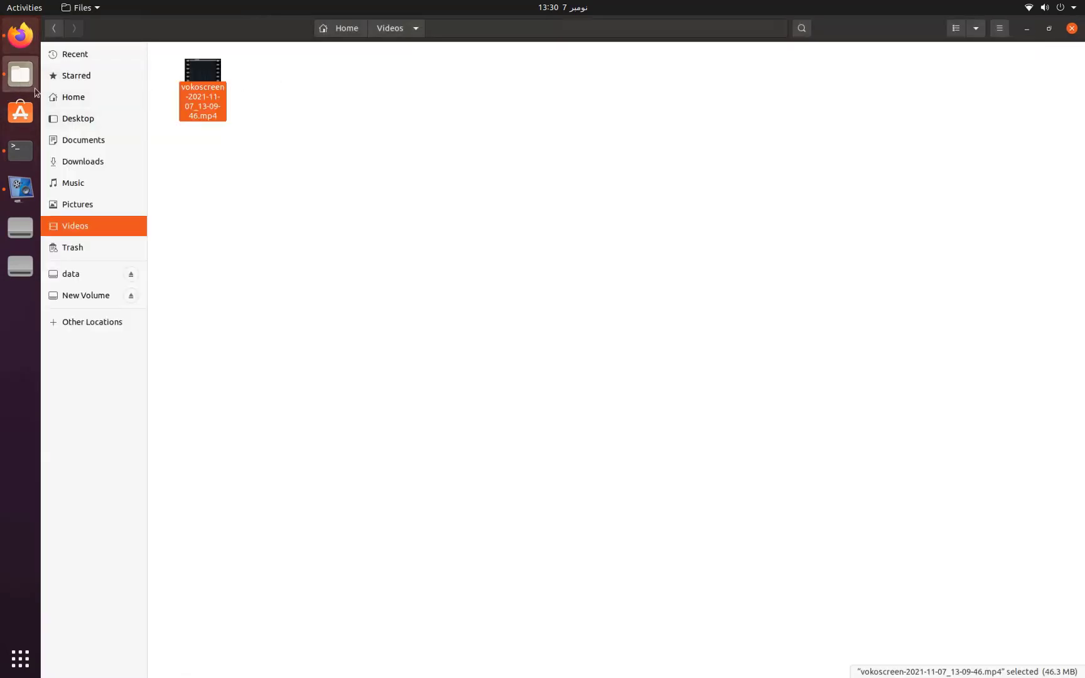
click(71, 273)
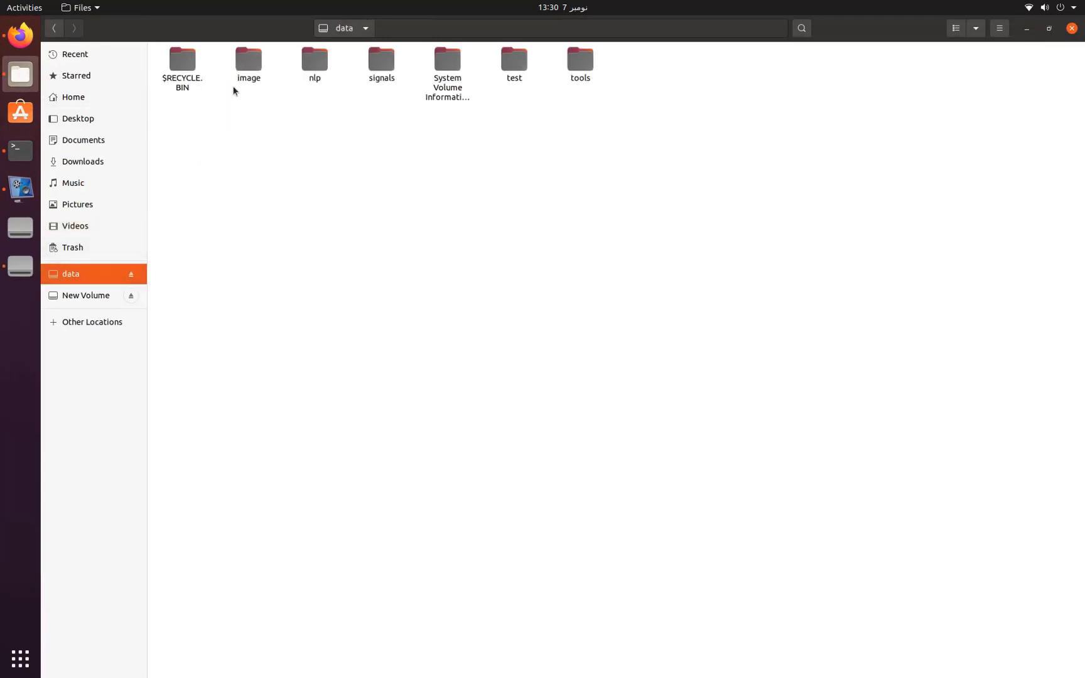
double_click(247, 57)
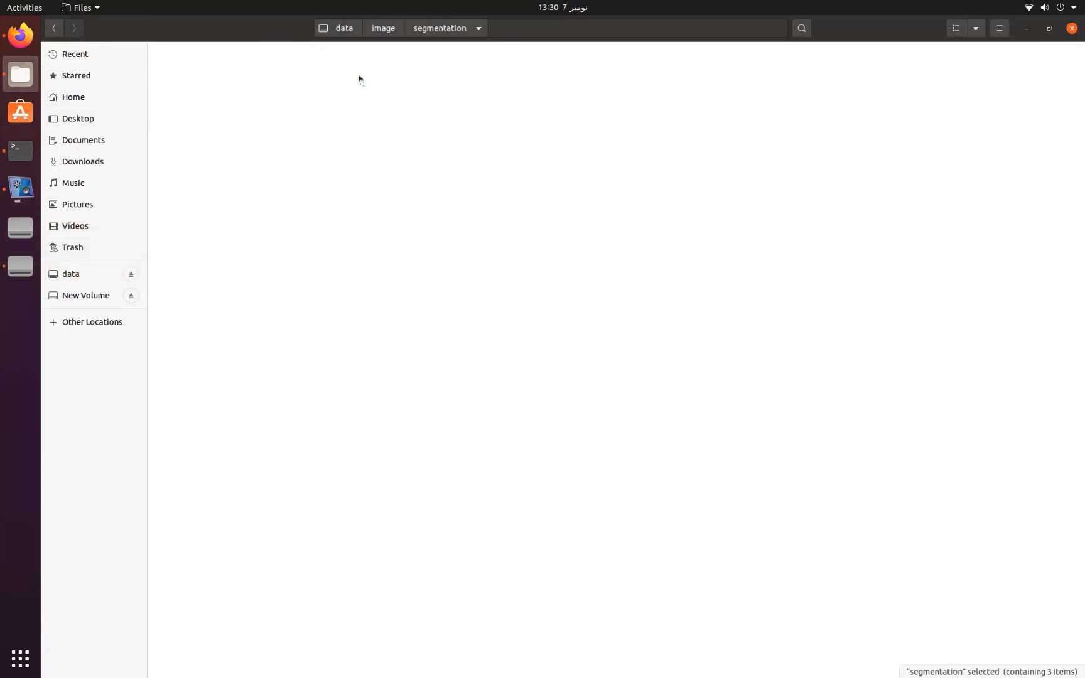
double_click(439, 28)
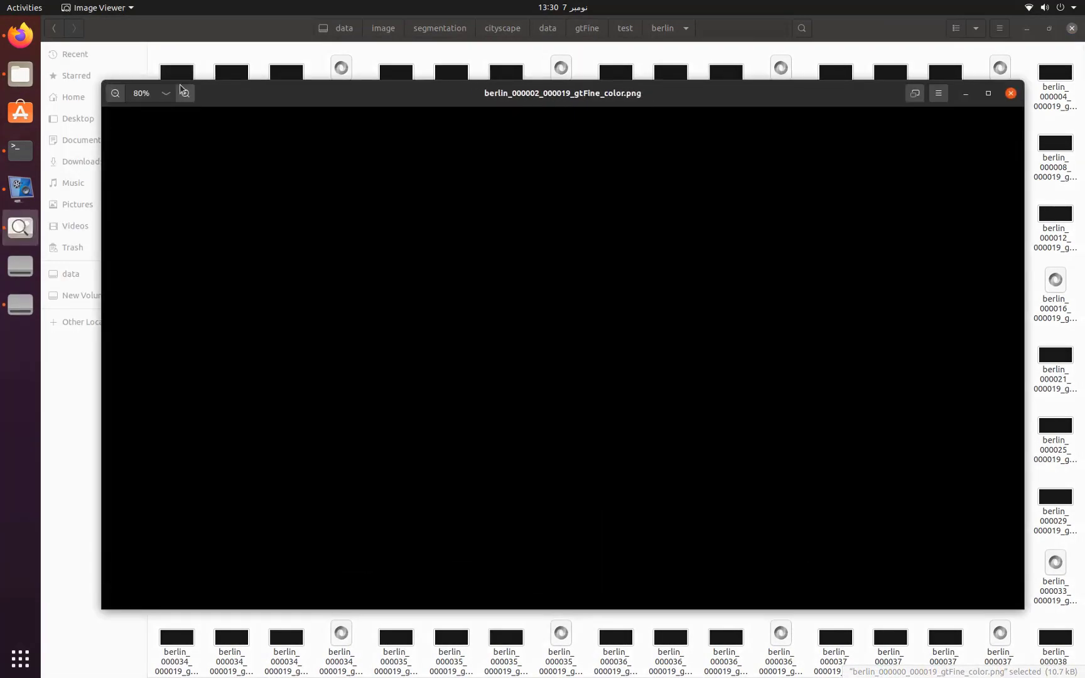
mouse_move(654, 105)
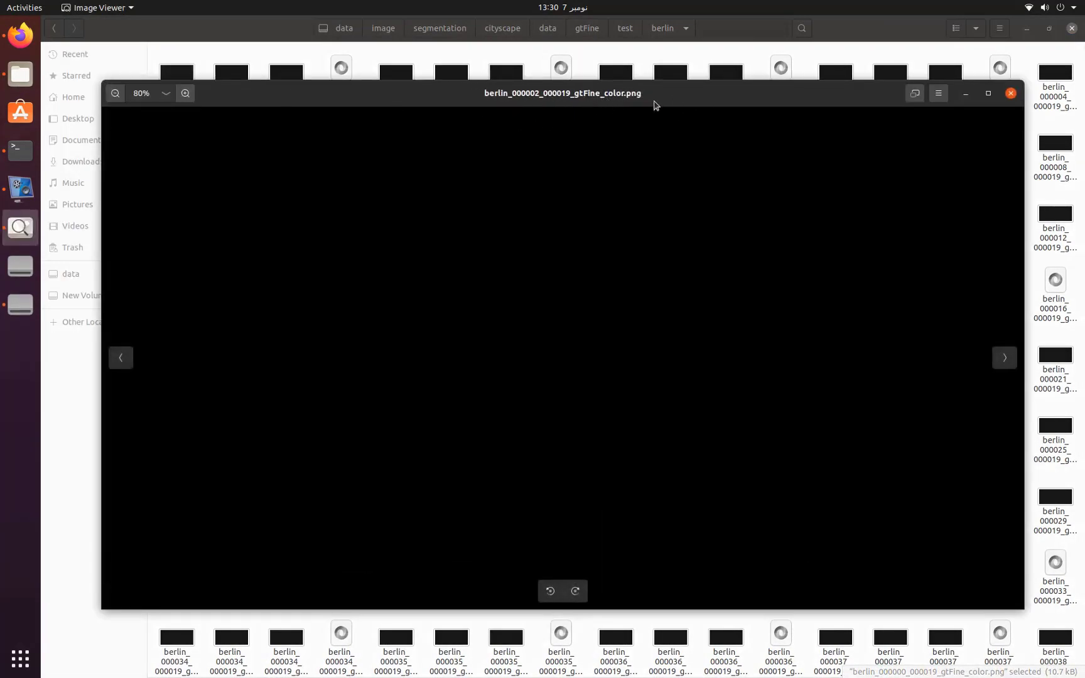
click(1008, 93)
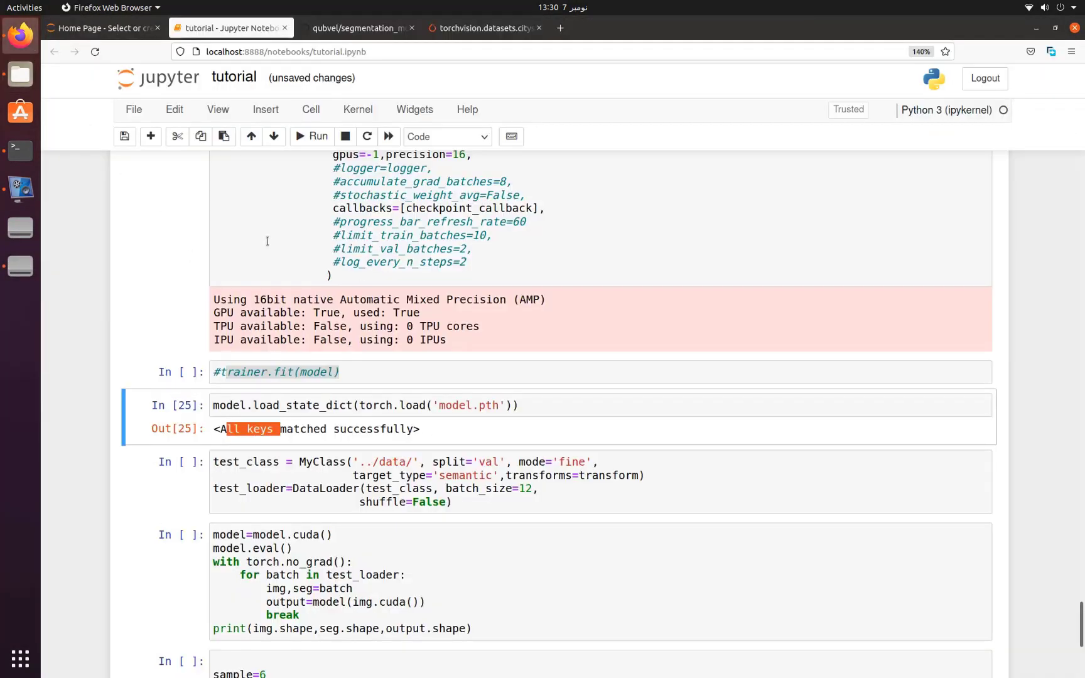
mouse_move(279, 449)
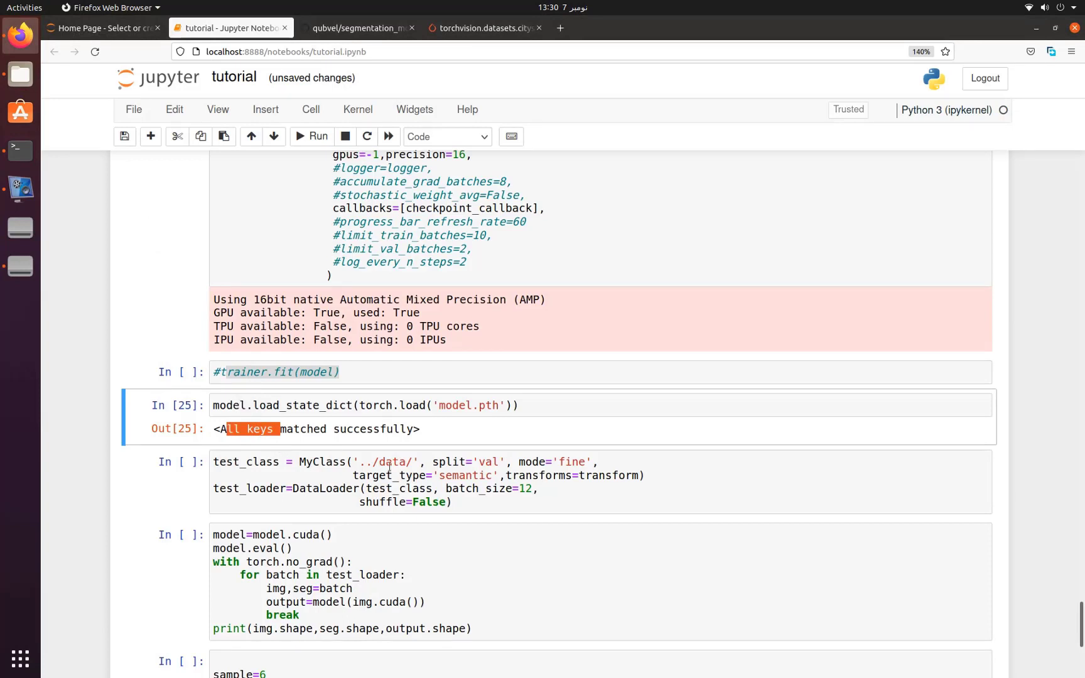
mouse_move(495, 462)
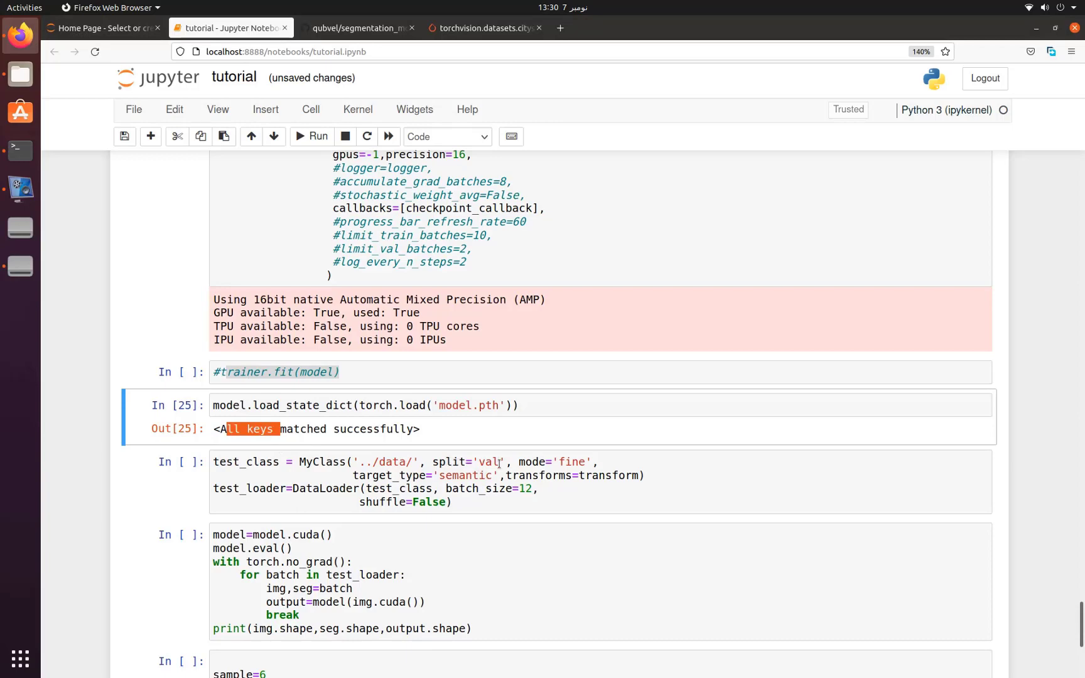
Run the test_class loader cell and the inference cell, printing image, mask and 20-class output shapes.
click(487, 462)
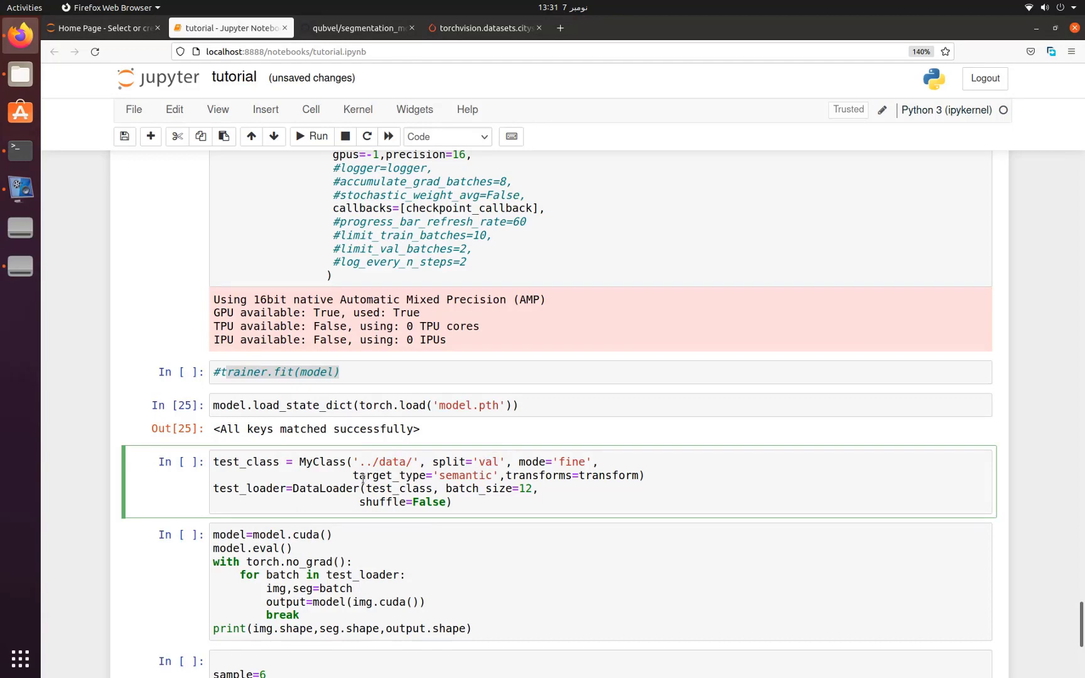
click(317, 137)
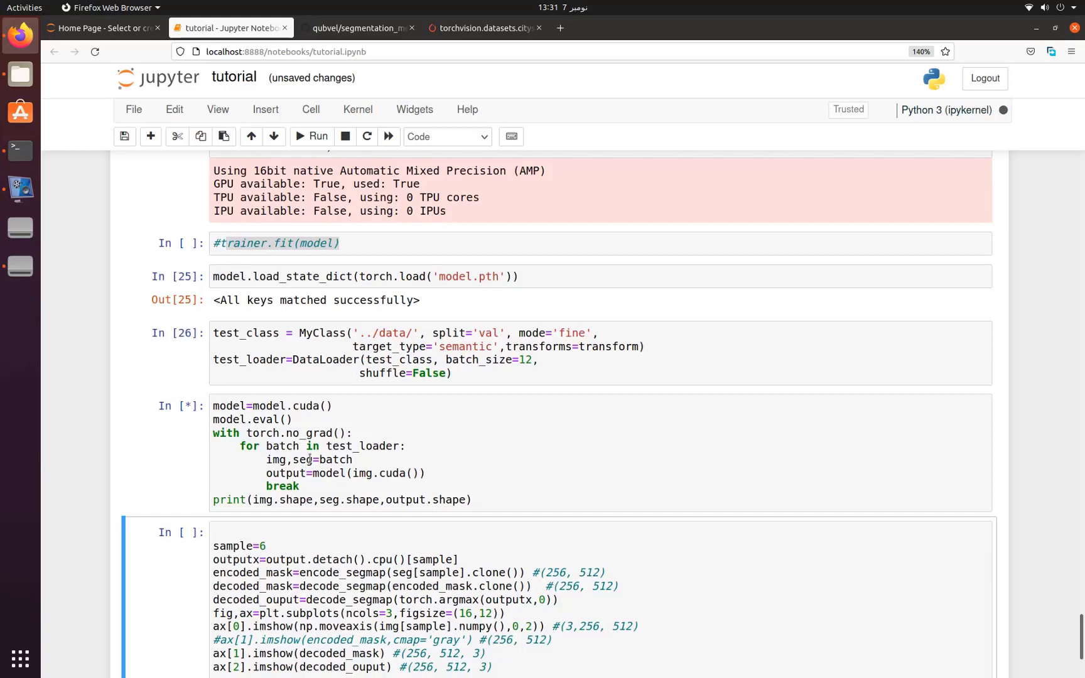
click(310, 137)
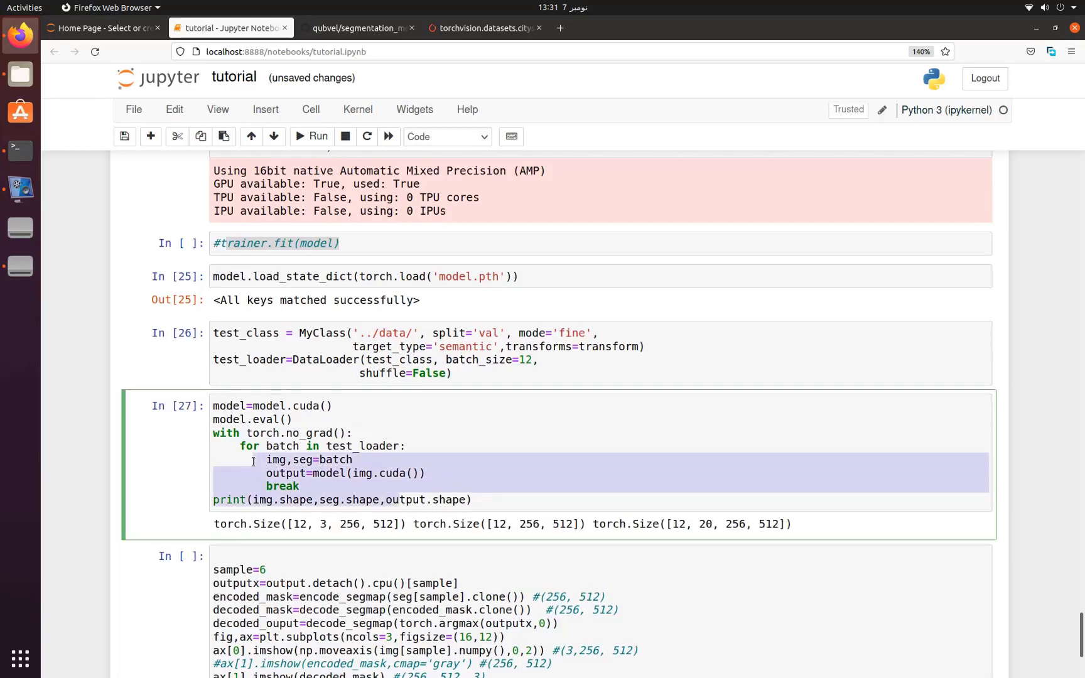
scroll(down, 3)
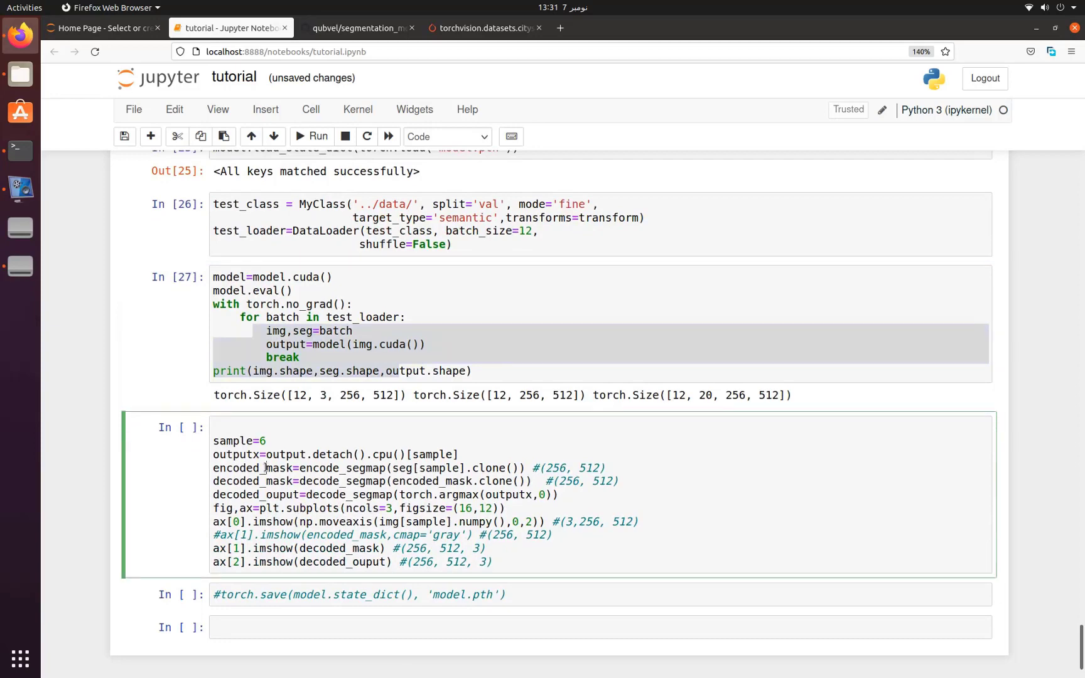
Run the cell plotting sample 6's image, ground truth and prediction, then save with Ctrl+S.
click(312, 136)
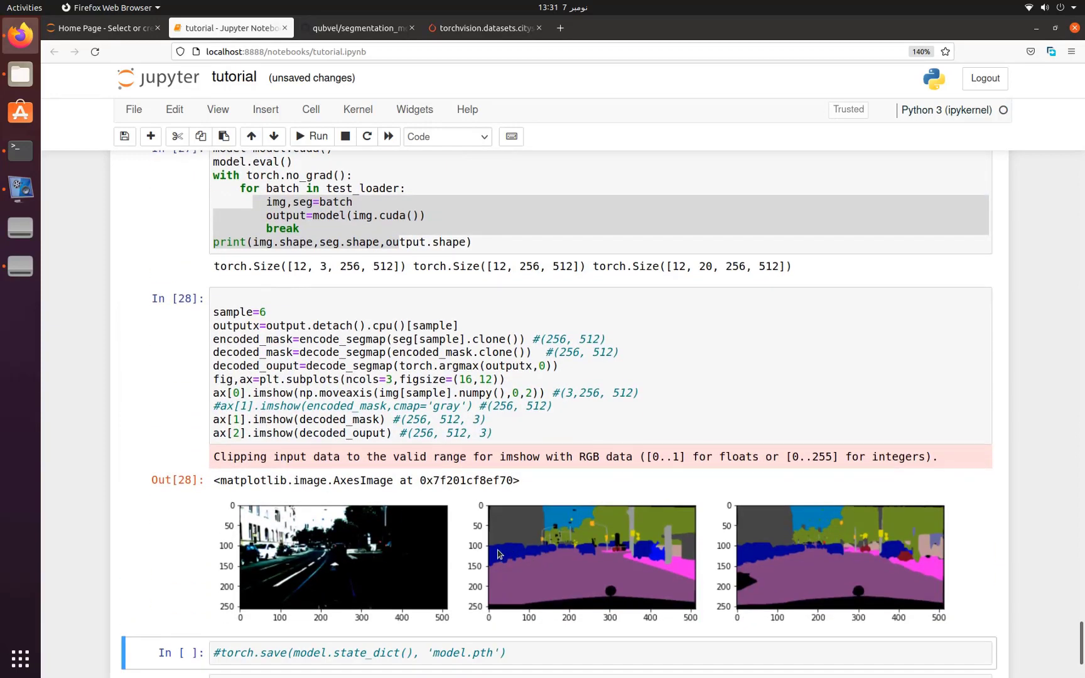
key(ctrl+s)
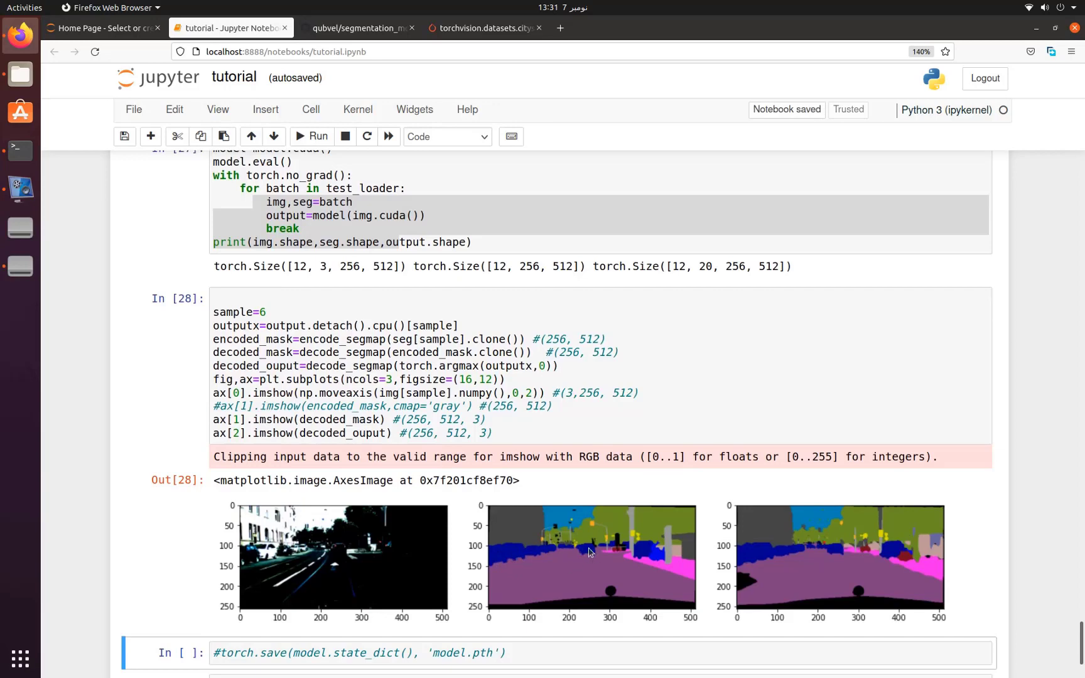
mouse_move(695, 560)
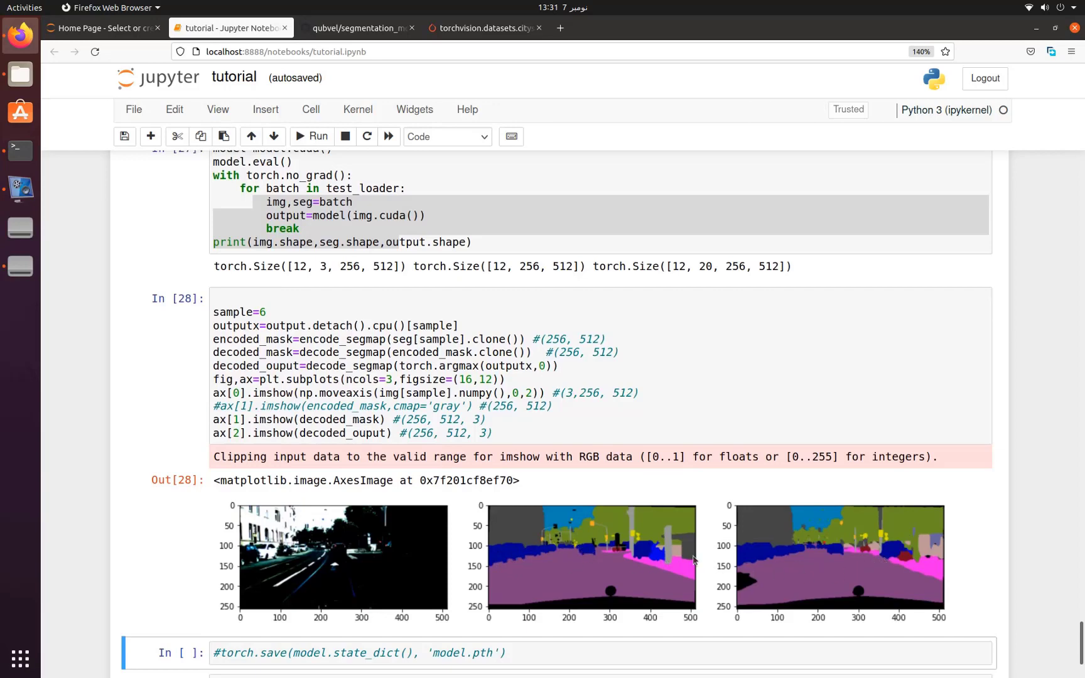
mouse_move(667, 559)
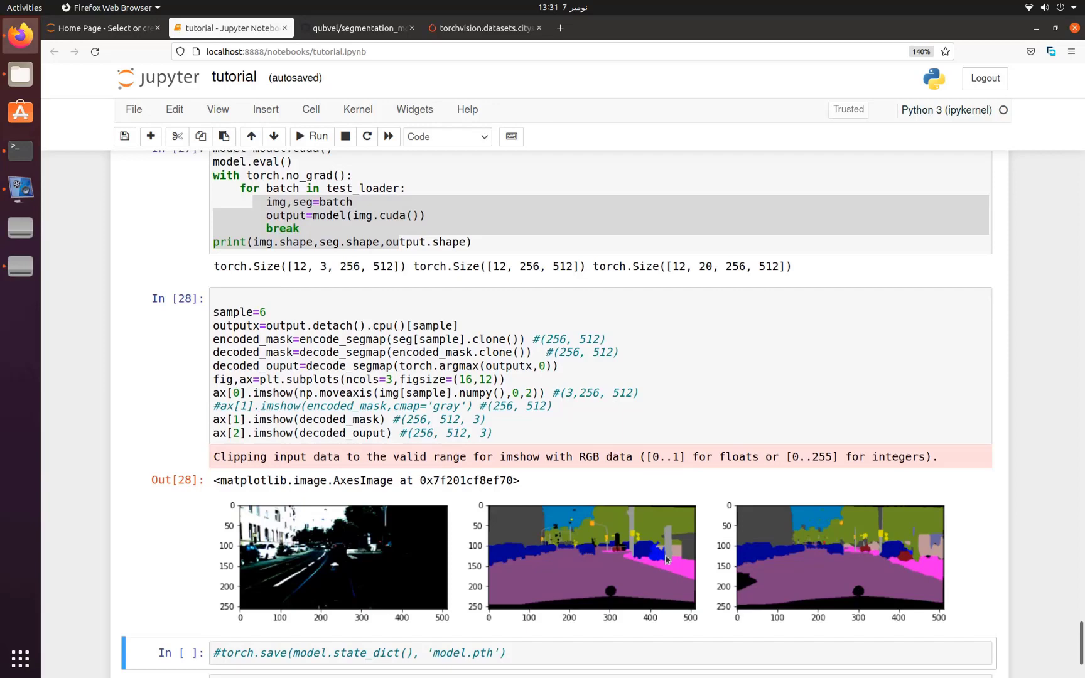
mouse_move(910, 564)
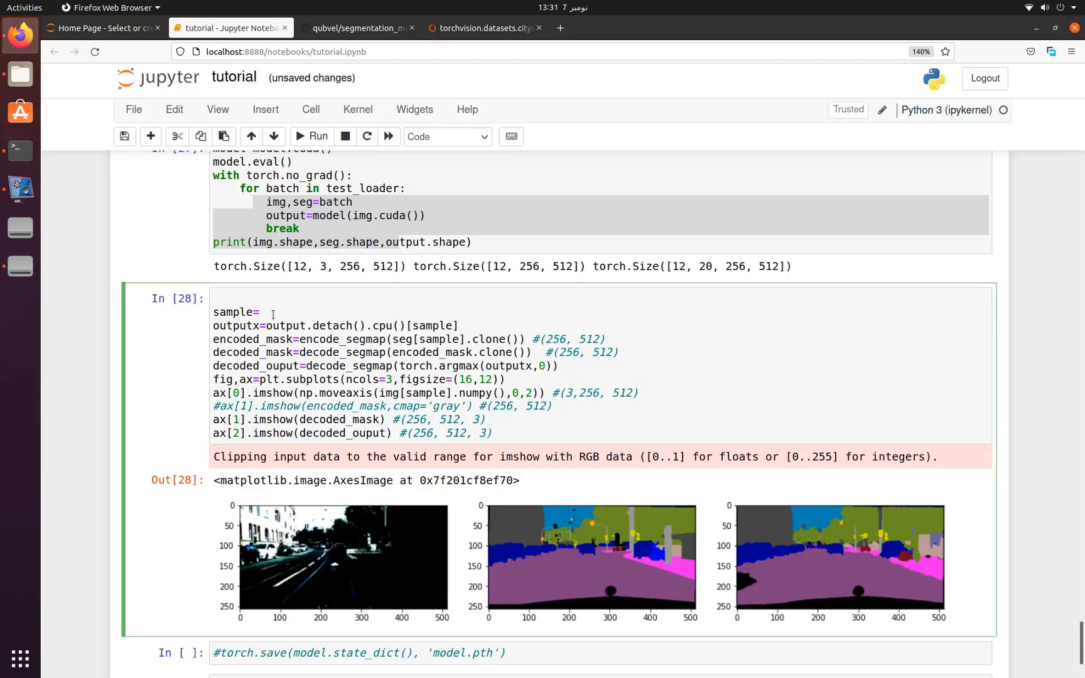
Rerun the plotting cell with sample=4 to show its image, ground-truth and predicted masks.
click(316, 135)
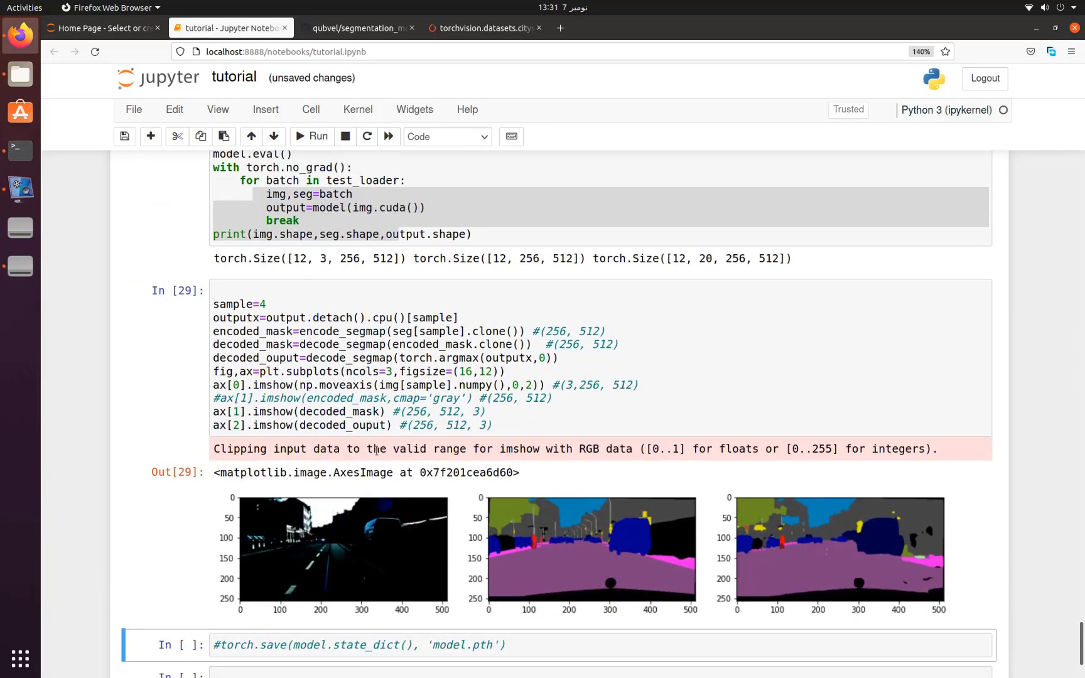
mouse_move(870, 549)
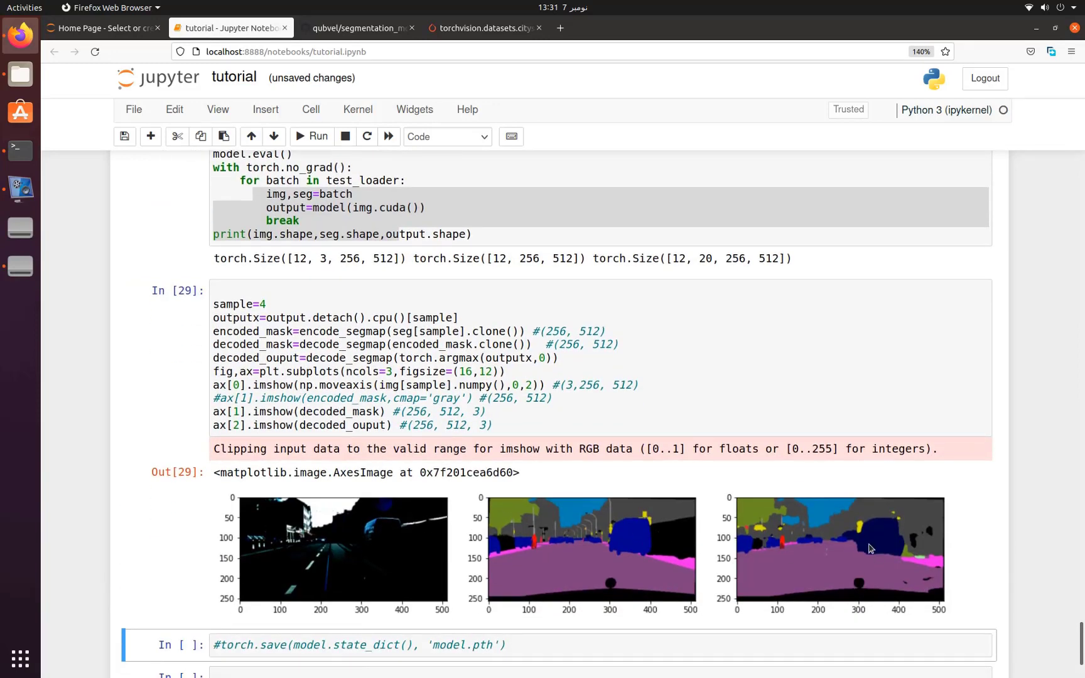
mouse_move(783, 544)
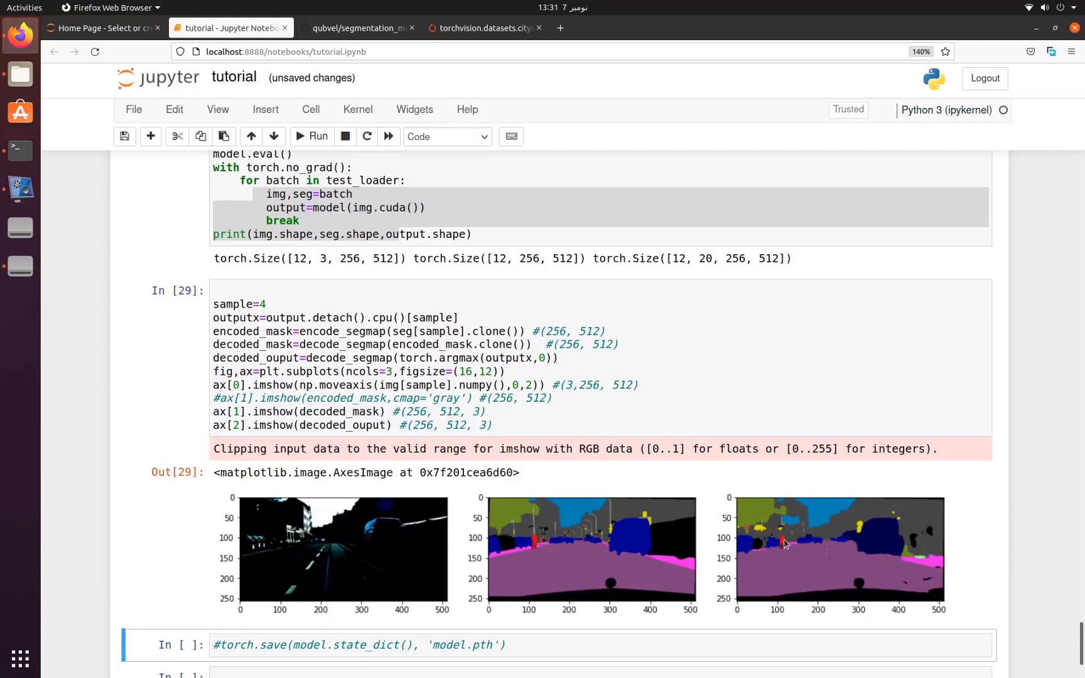
mouse_move(526, 535)
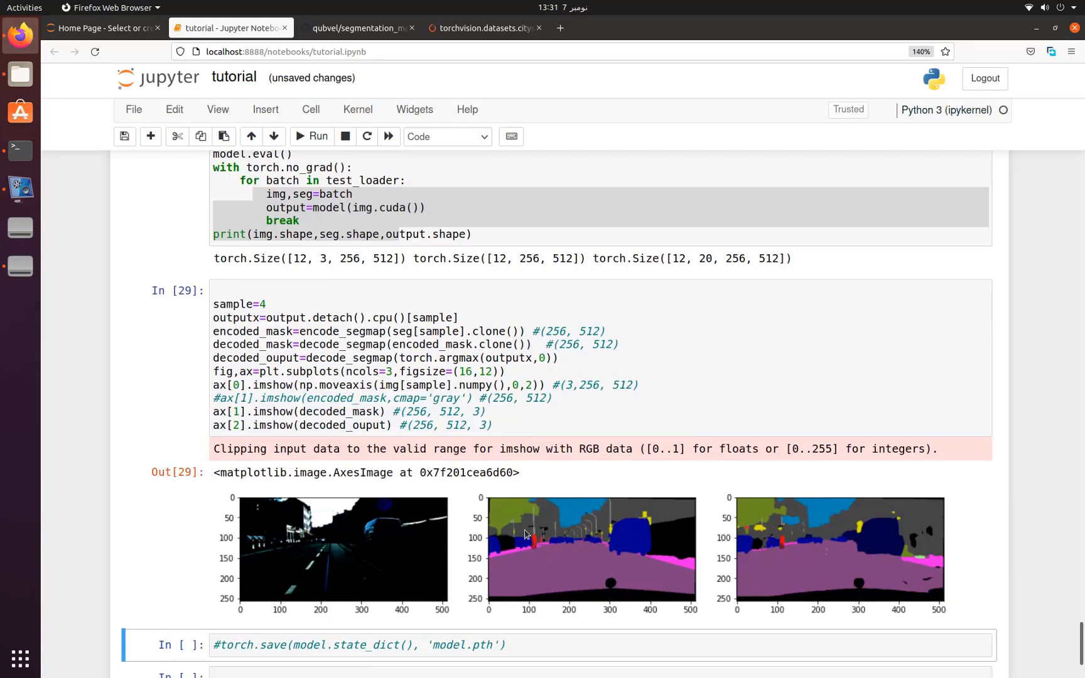
mouse_move(727, 528)
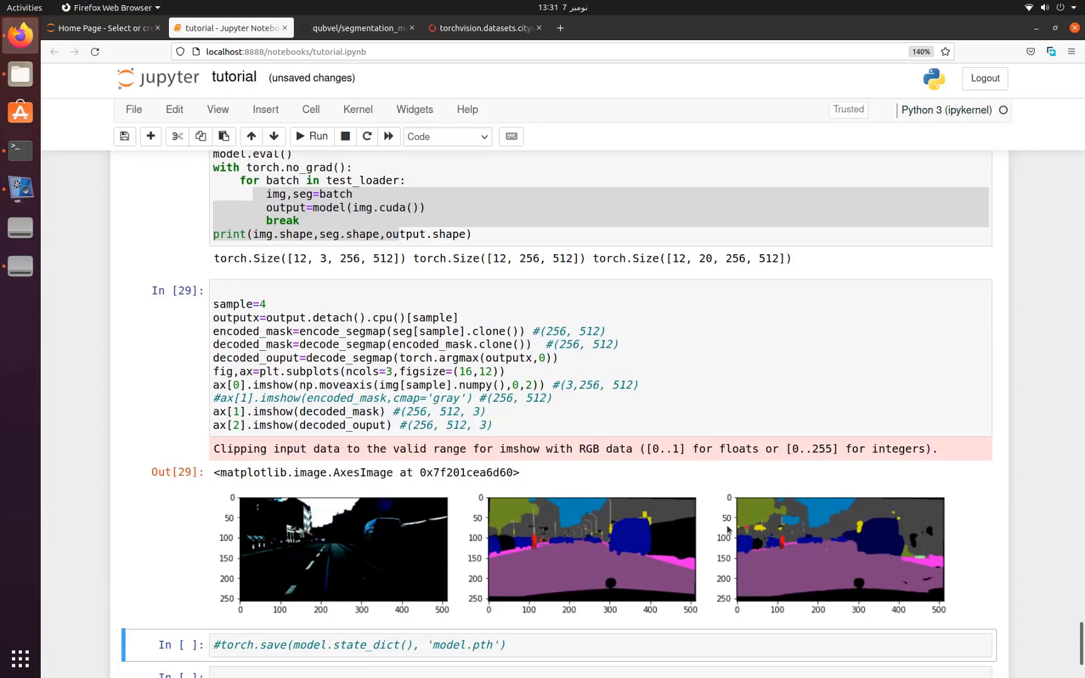
mouse_move(761, 531)
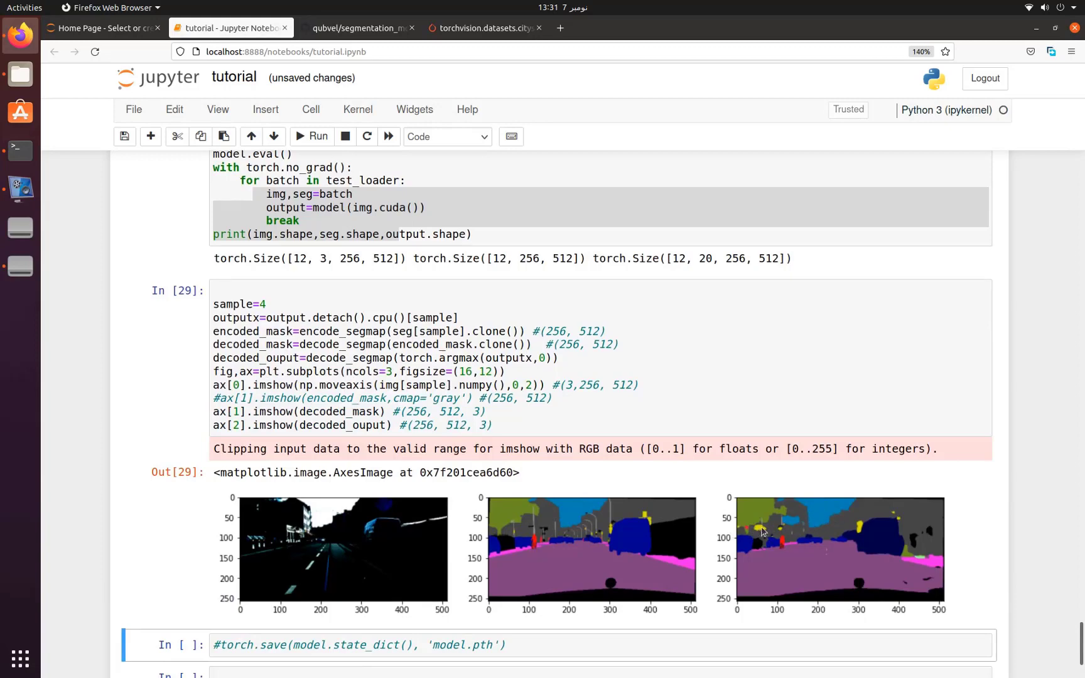